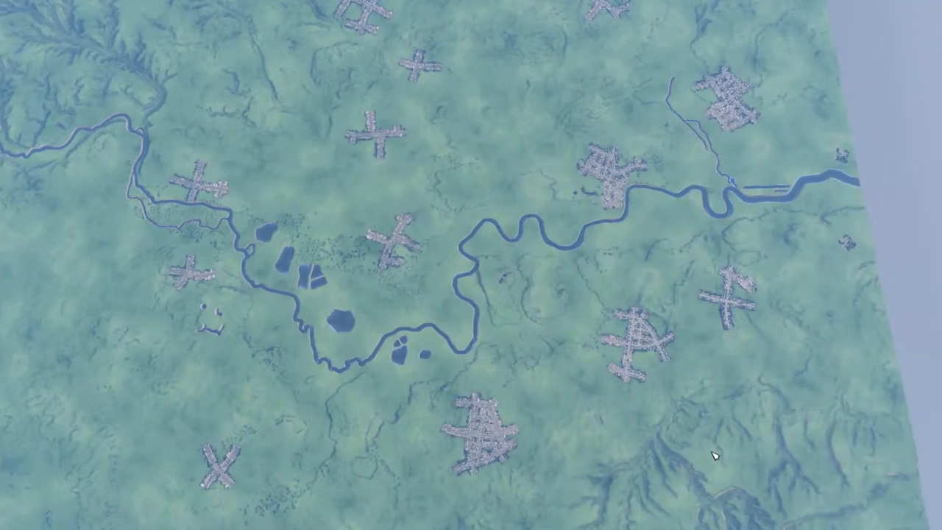
- Zoom from the map overview into the canal-side town with the bulldozer tool active
scroll(up, 3)
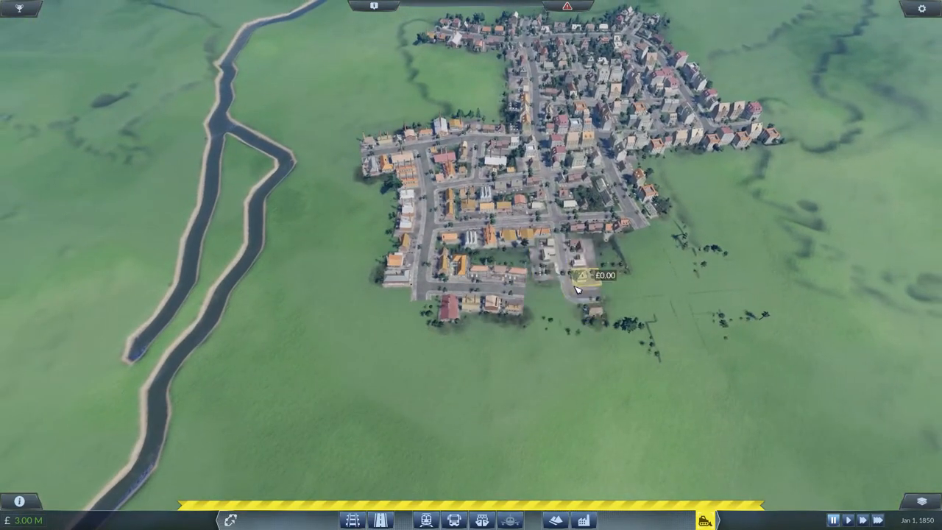
- Bulldoze the canal town's southern housing block and southern edge, leaving the central cluster
click(456, 294)
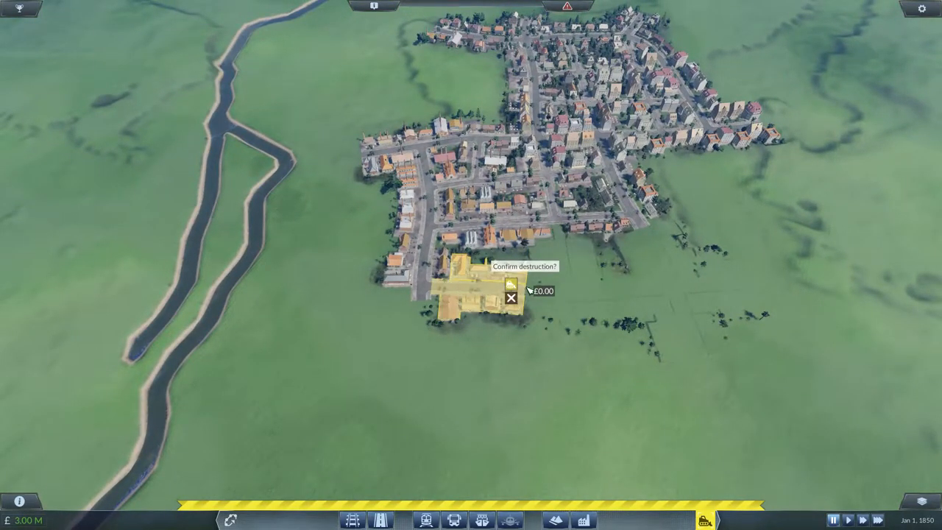
click(512, 297)
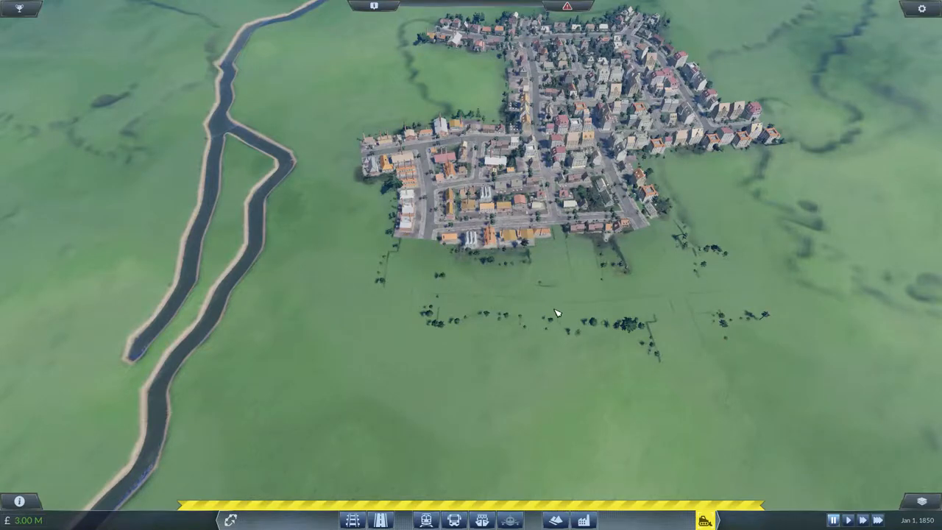
scroll(down, 3)
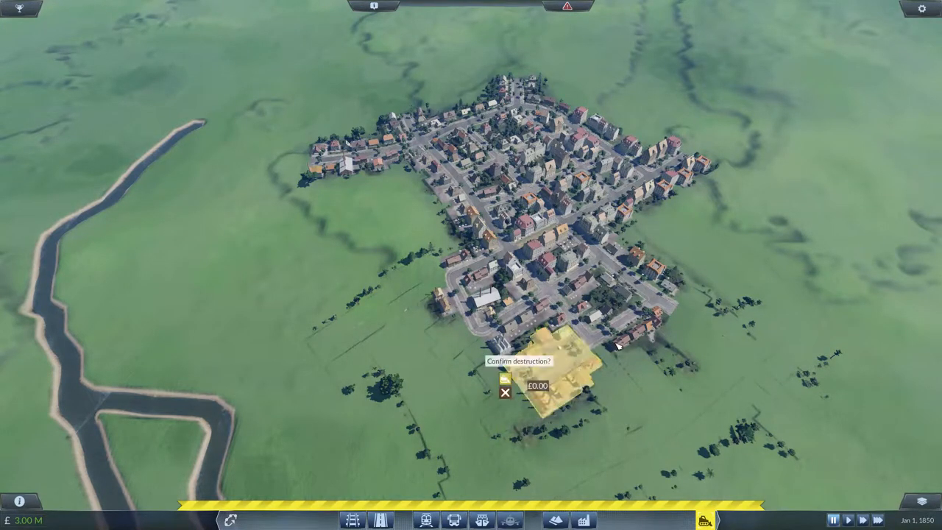
click(508, 379)
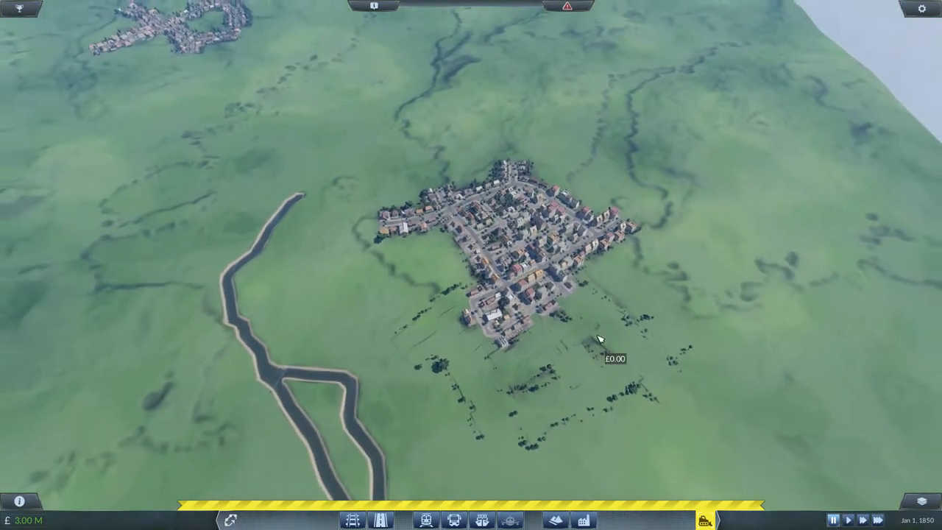
scroll(down, 3)
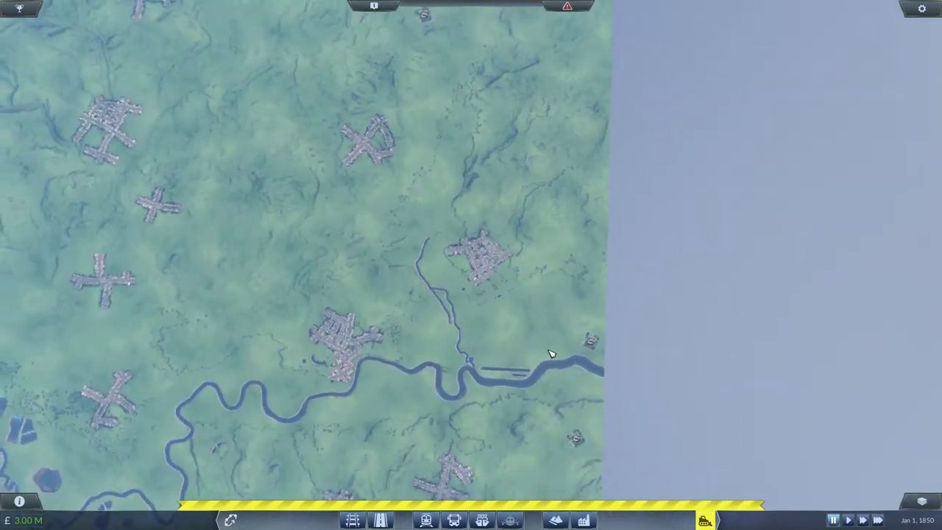
scroll(up, 3)
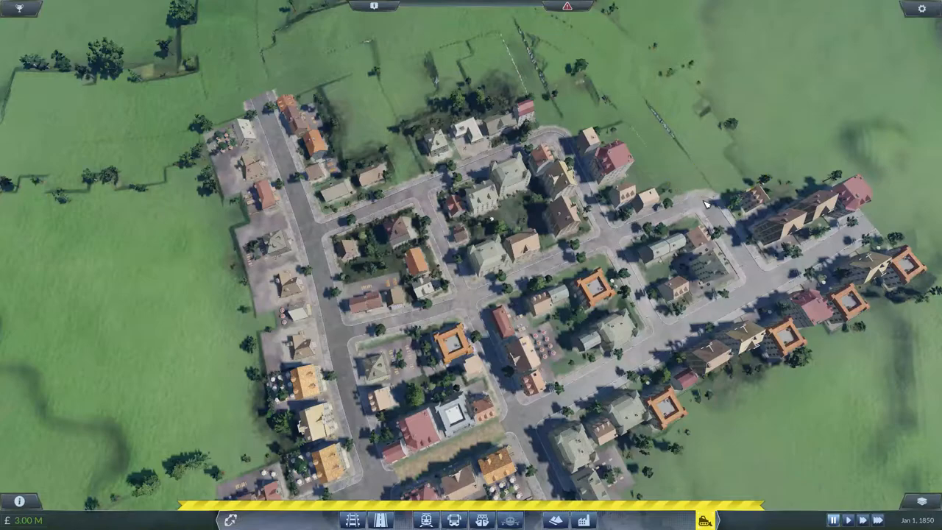
scroll(down, 3)
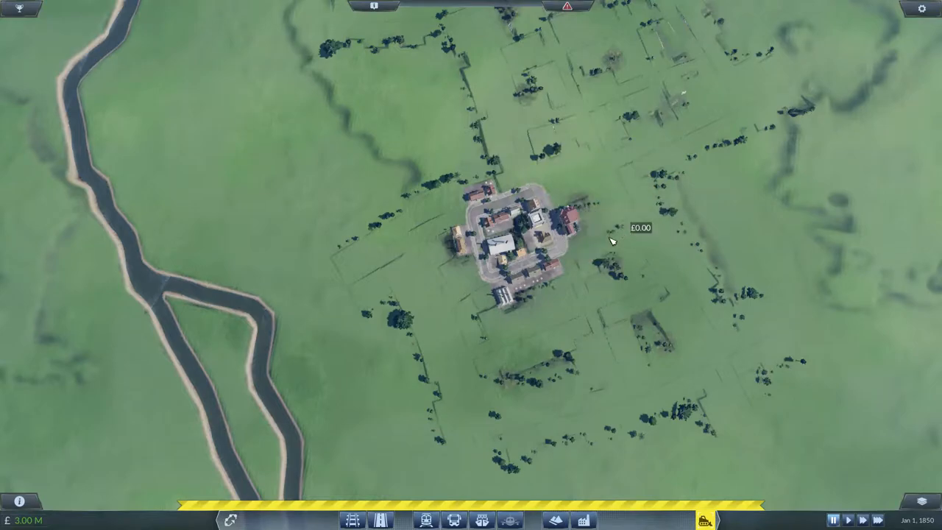
mouse_move(537, 273)
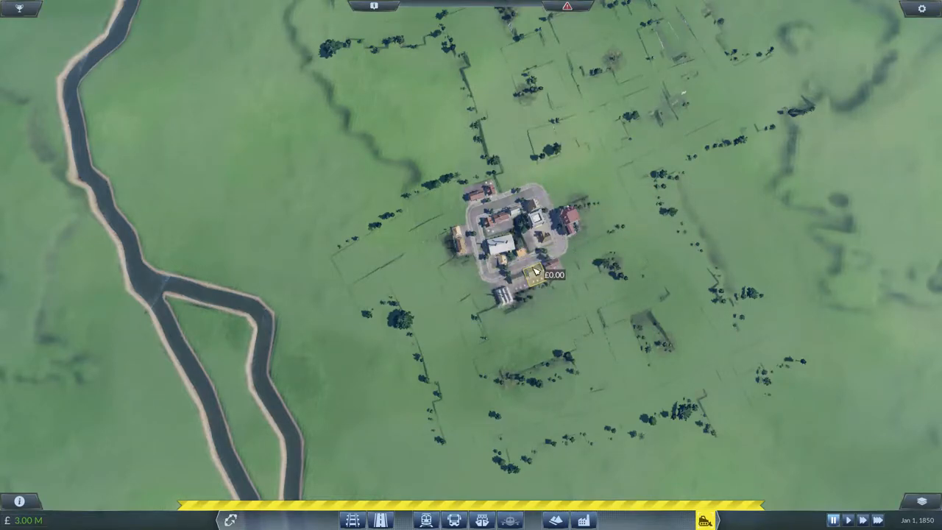
scroll(down, 3)
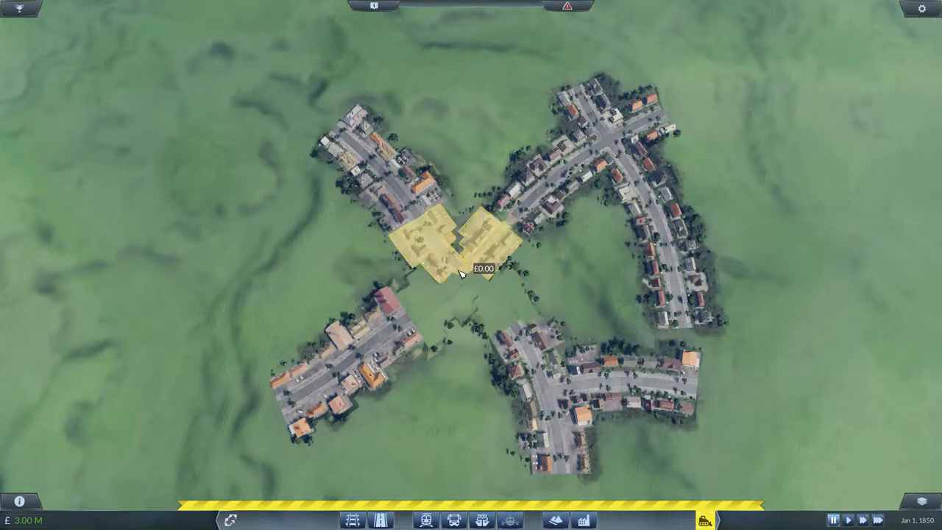
- Demolish the X-shaped town's central crossroads and its northwestern and northeastern arms, then zoom out
click(460, 274)
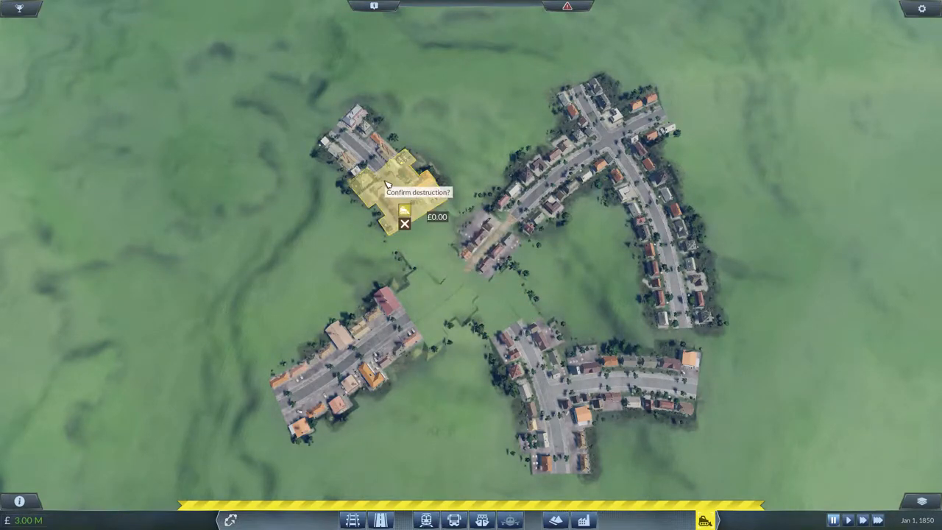
click(404, 208)
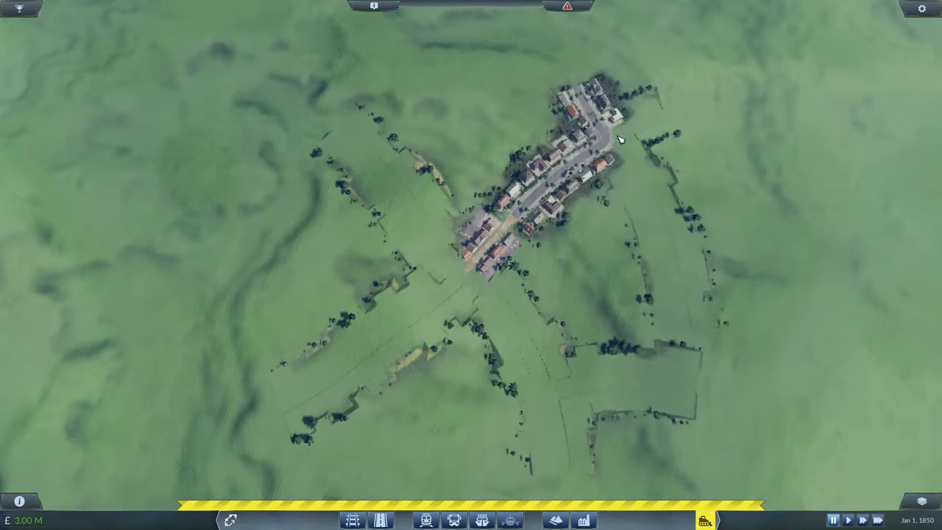
click(566, 140)
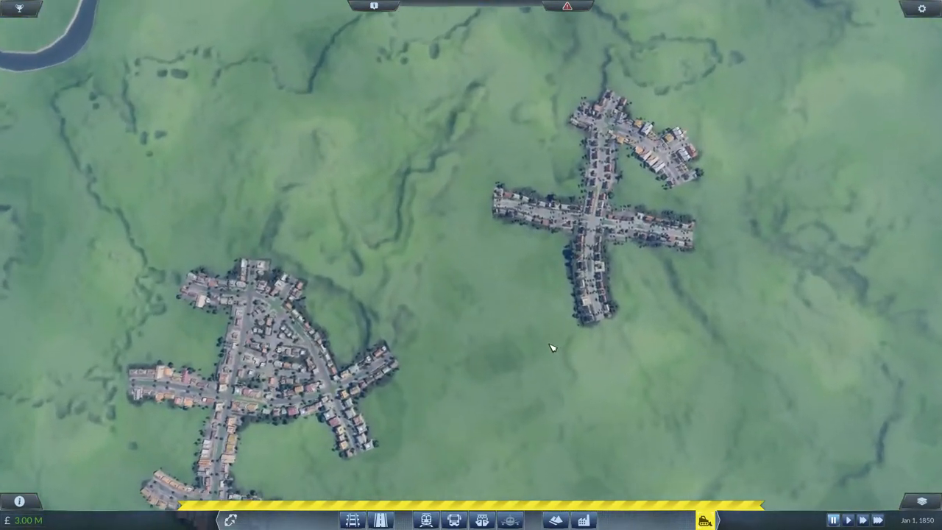
scroll(down, 3)
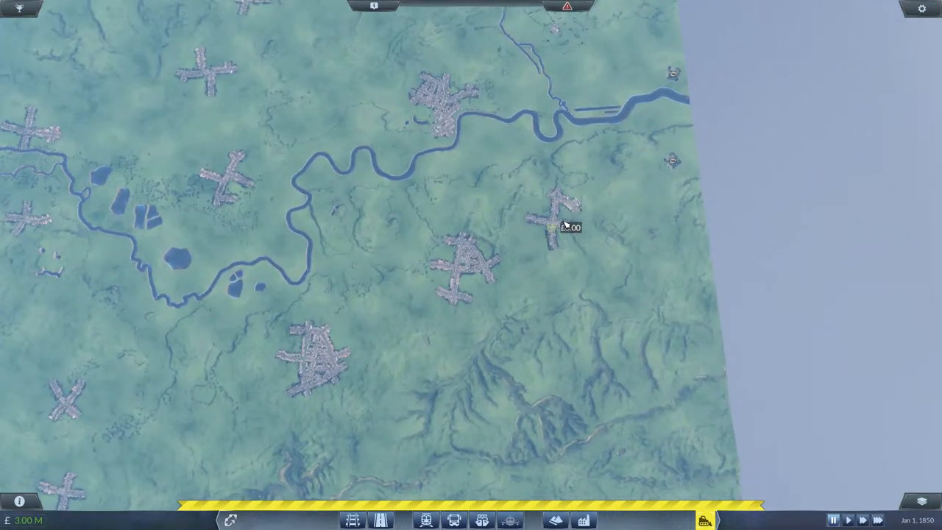
- Bulldoze the cross-shaped town's northern and eastern arms and the neighbouring block beside the main road
scroll(up, 3)
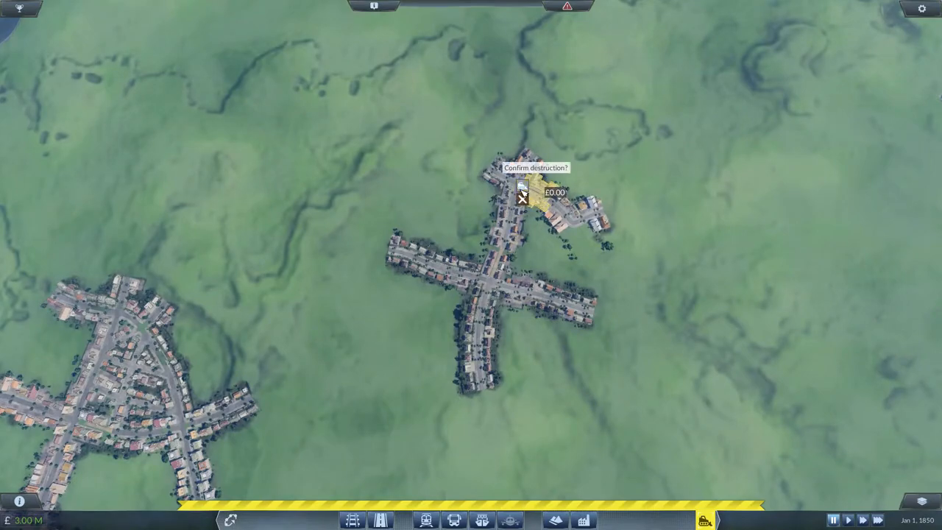
click(522, 195)
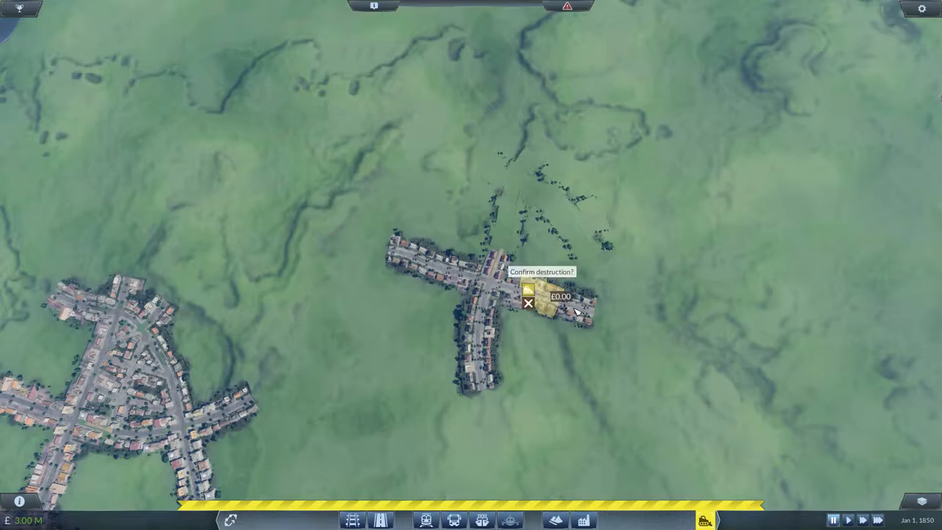
click(529, 293)
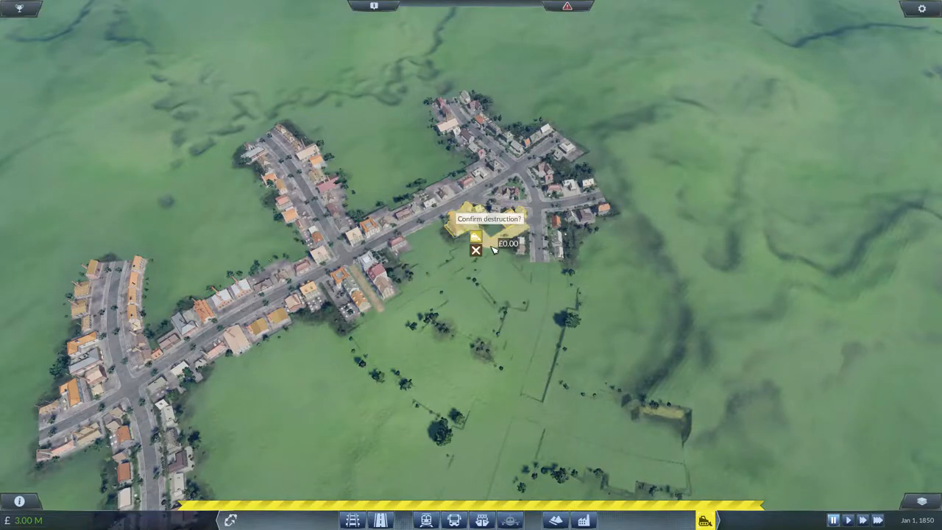
click(477, 235)
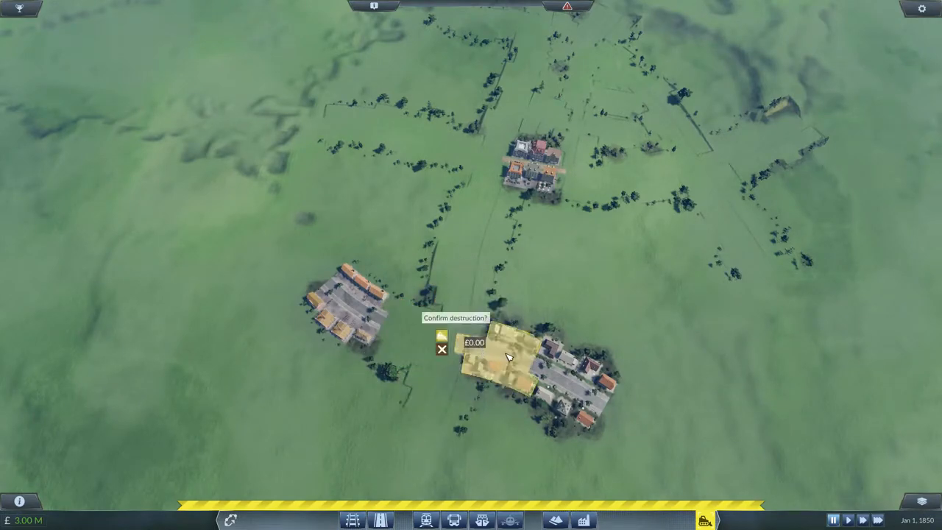
- Demolish the southeastern building cluster, then the larger town's central block
click(442, 336)
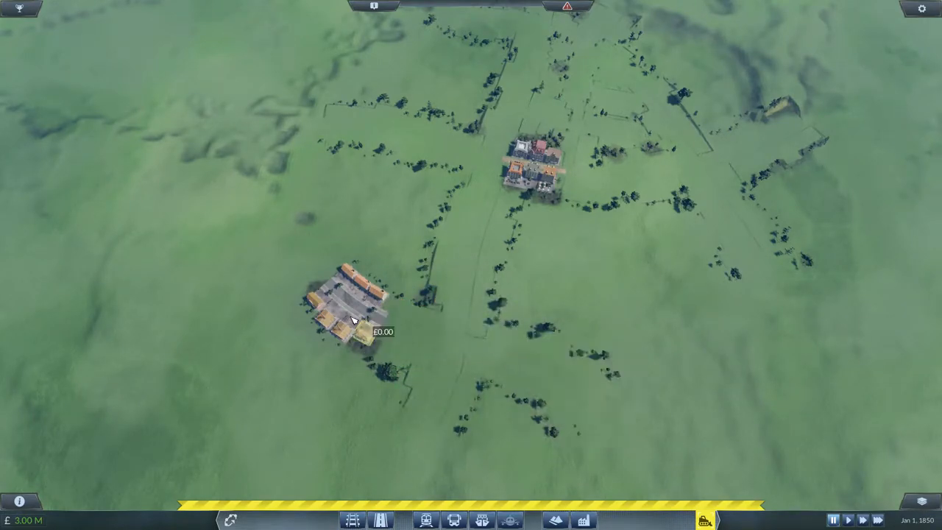
scroll(down, 3)
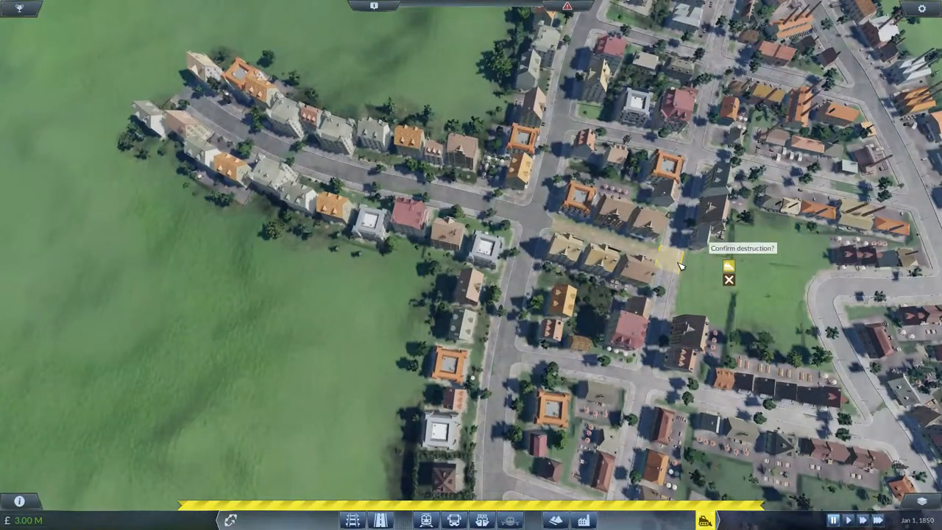
scroll(down, 3)
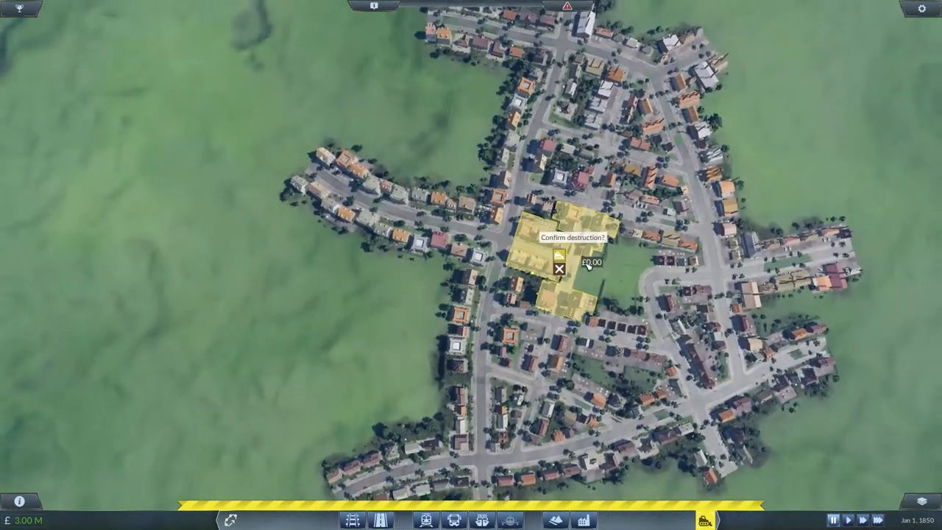
click(561, 267)
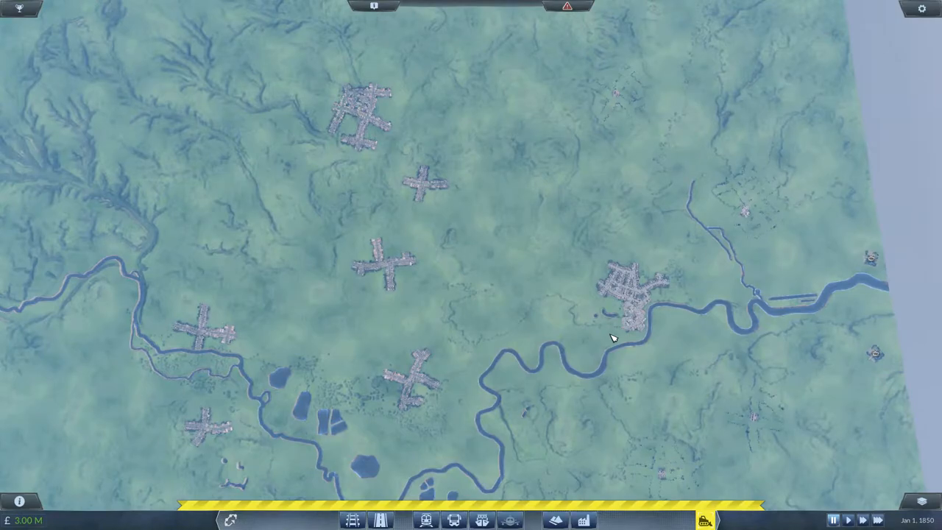
- Bulldoze the riverside town's northeastern edge and northern block of houses, leaving one compact block
scroll(up, 3)
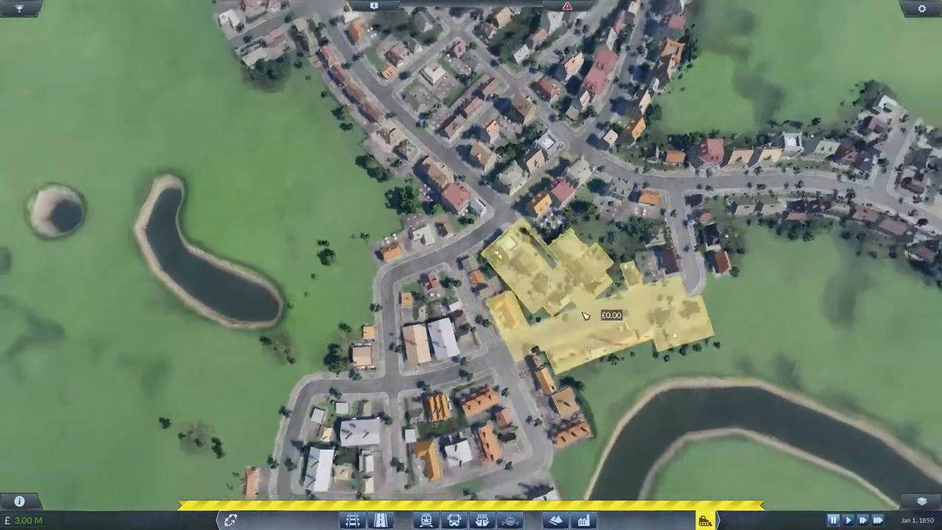
scroll(down, 3)
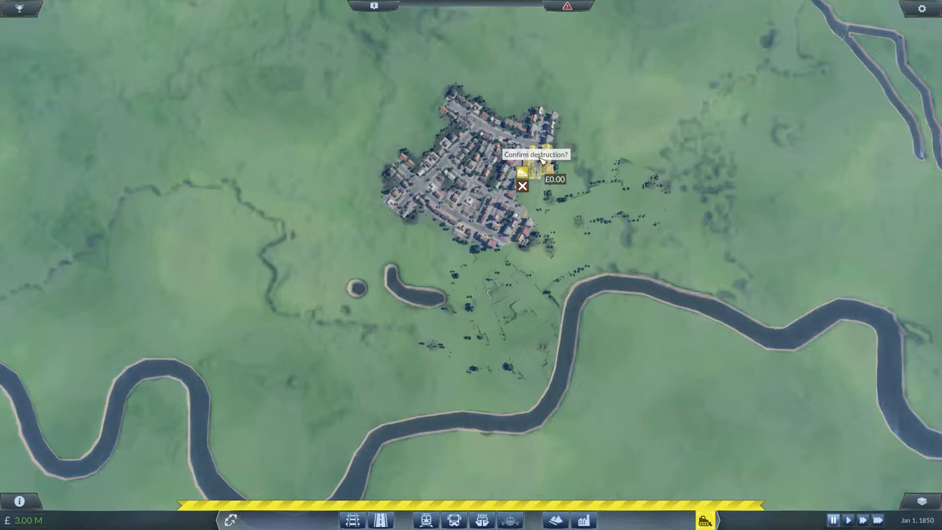
click(522, 184)
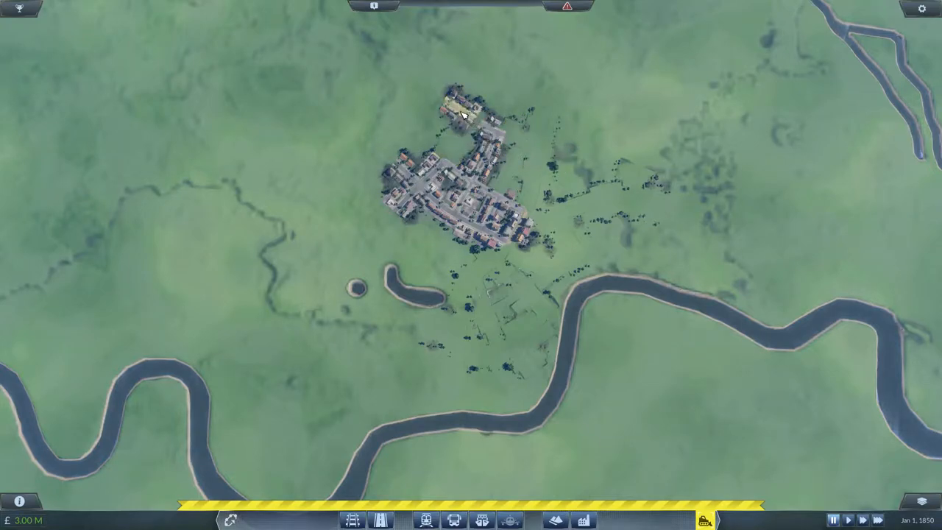
click(467, 114)
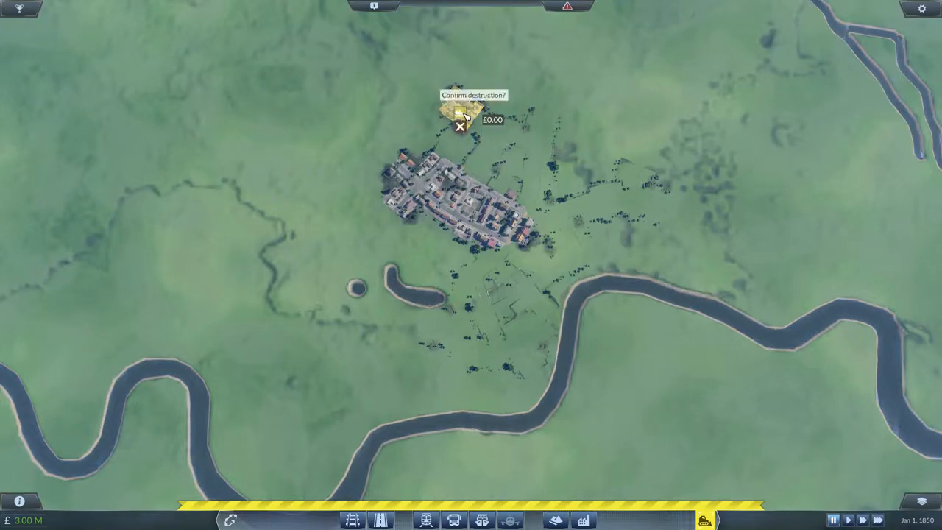
click(459, 127)
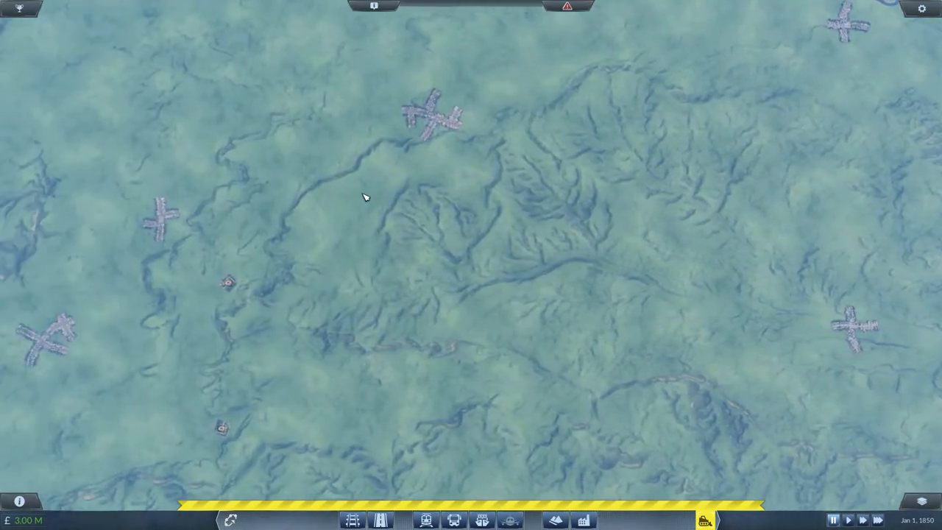
- Demolish the block north of the village and more of the cross-shaped town
scroll(down, 3)
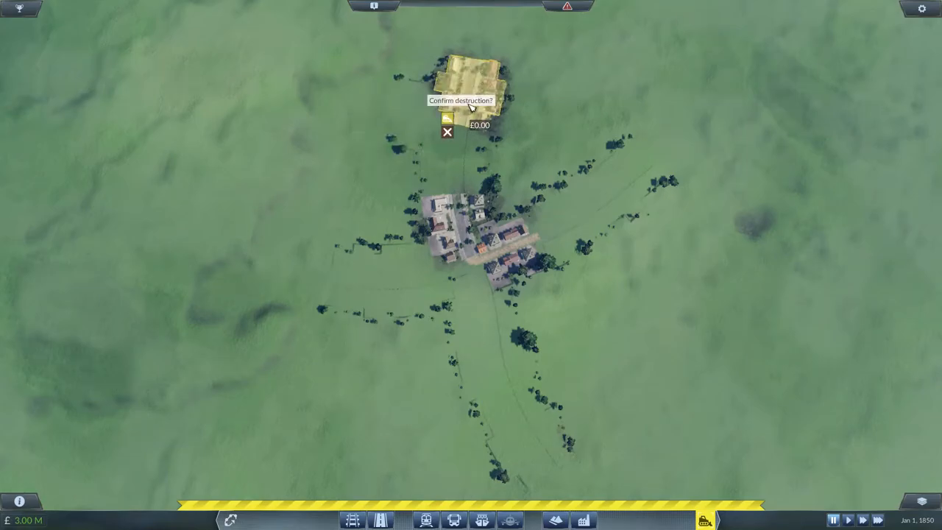
click(447, 132)
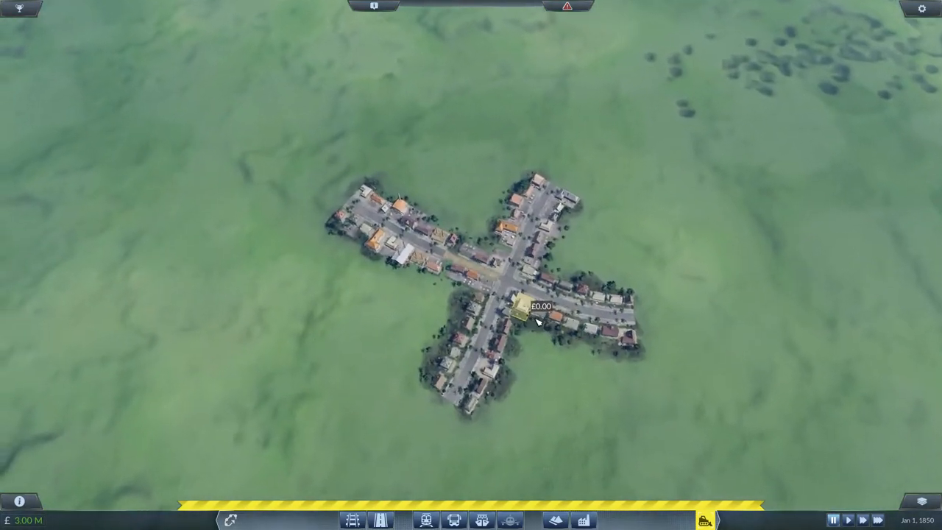
scroll(down, 3)
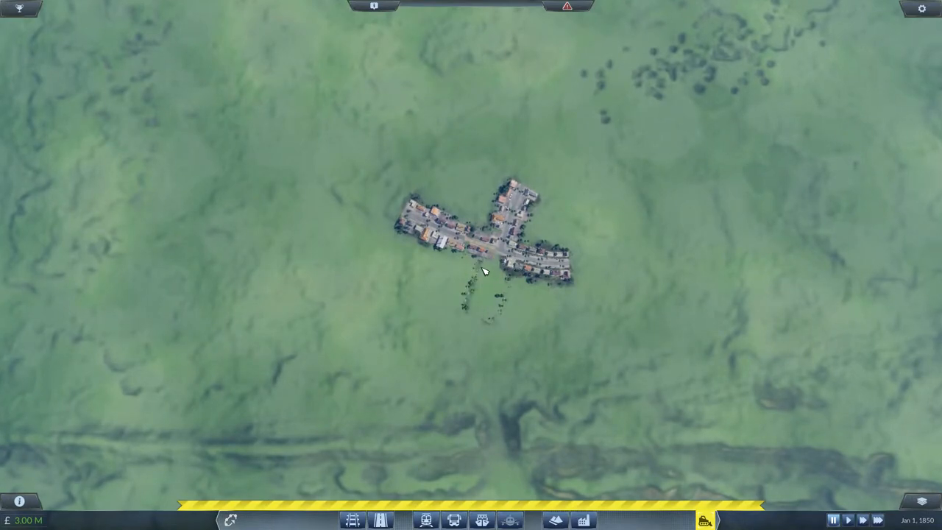
click(515, 206)
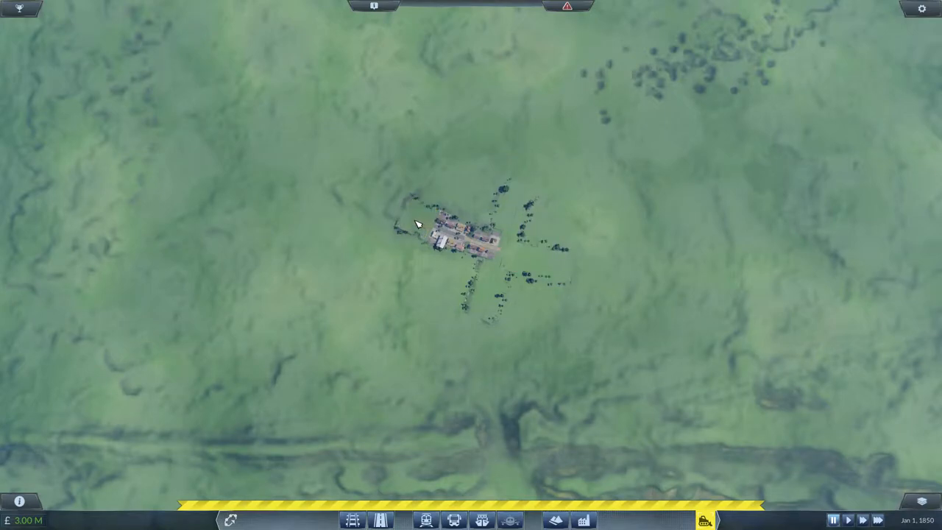
scroll(down, 3)
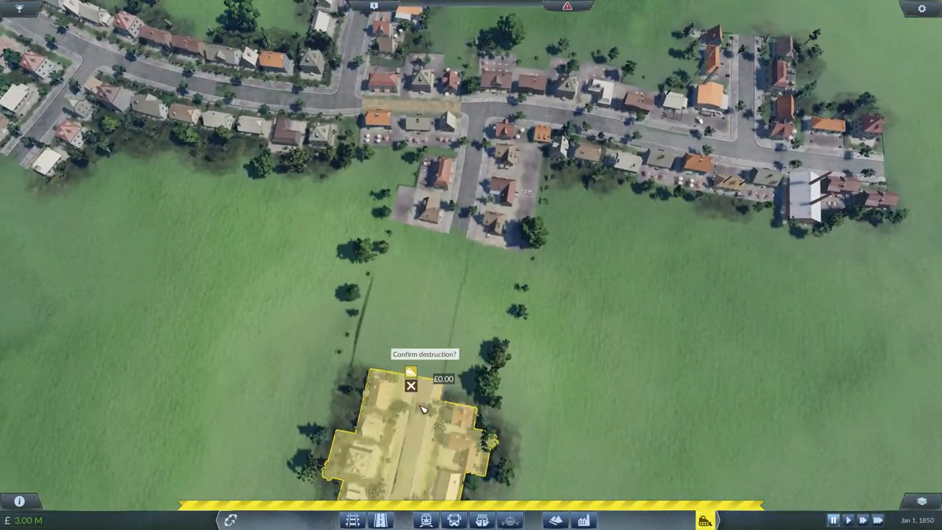
- Bulldoze the bottom block, the narrow town's block, and the cross-shaped town's east, south and eastern-end blocks
click(410, 371)
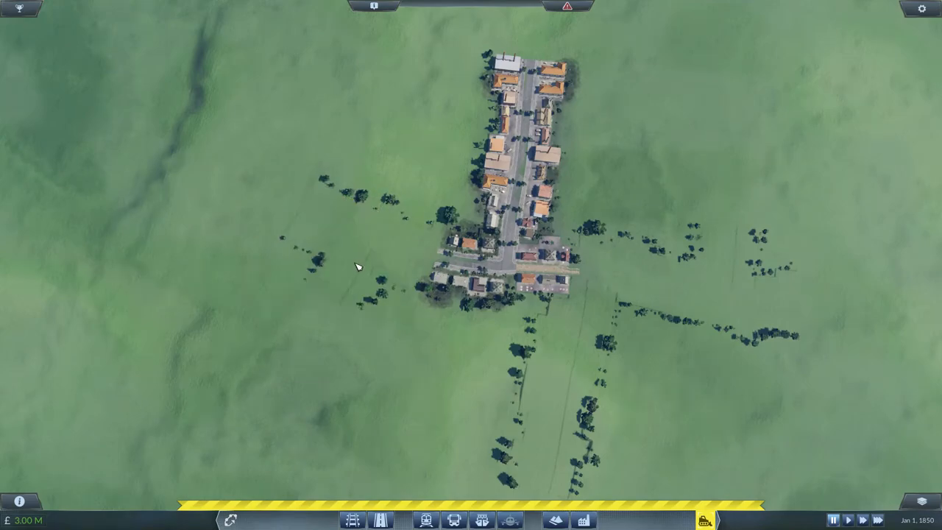
click(526, 70)
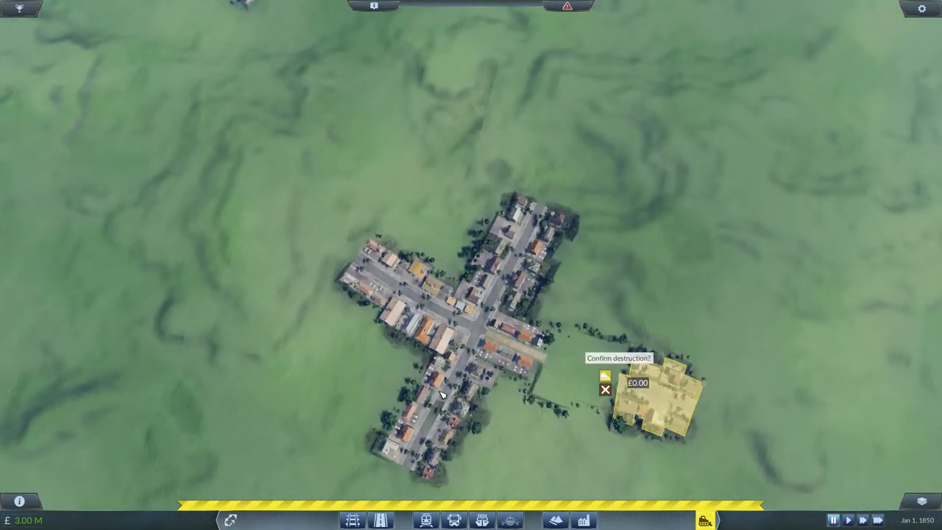
click(604, 376)
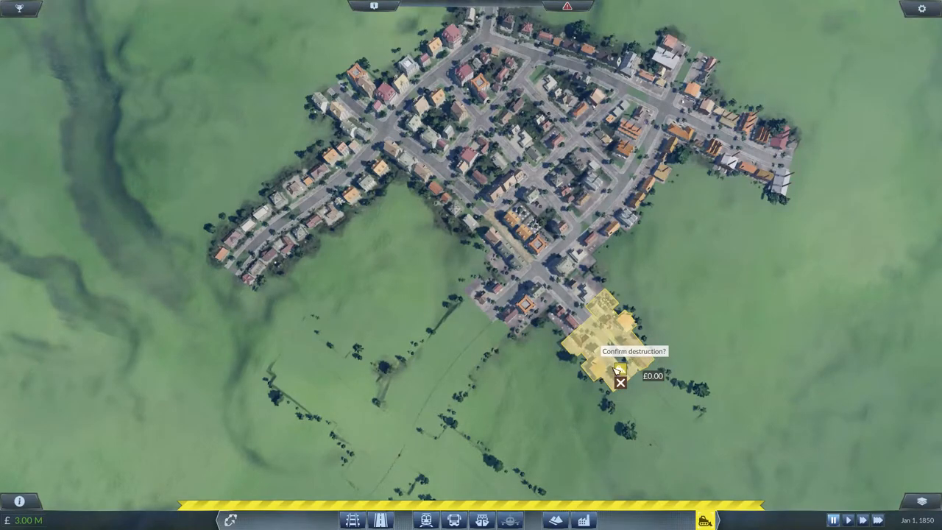
click(620, 381)
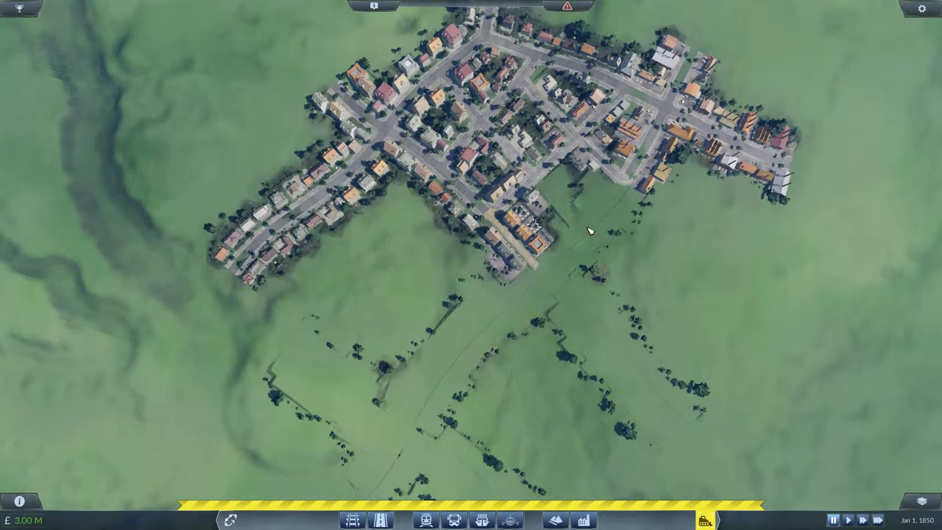
click(758, 147)
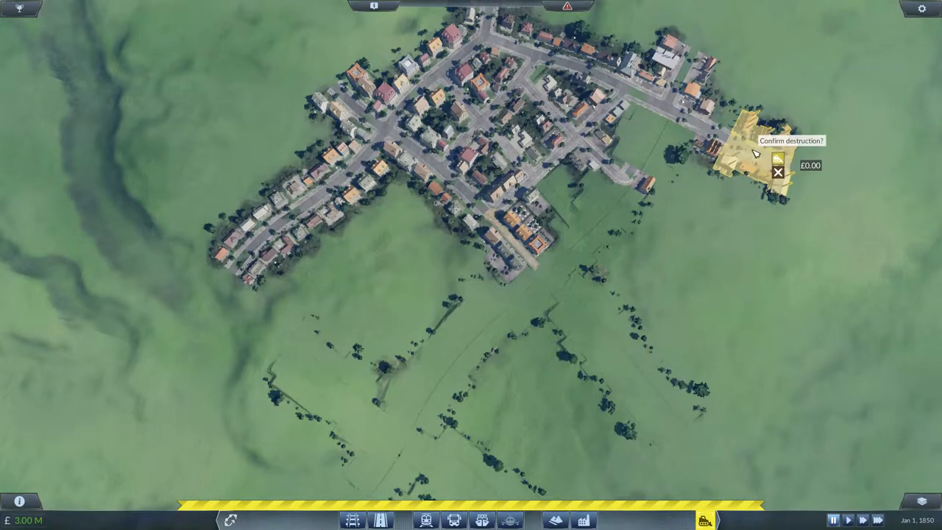
click(778, 164)
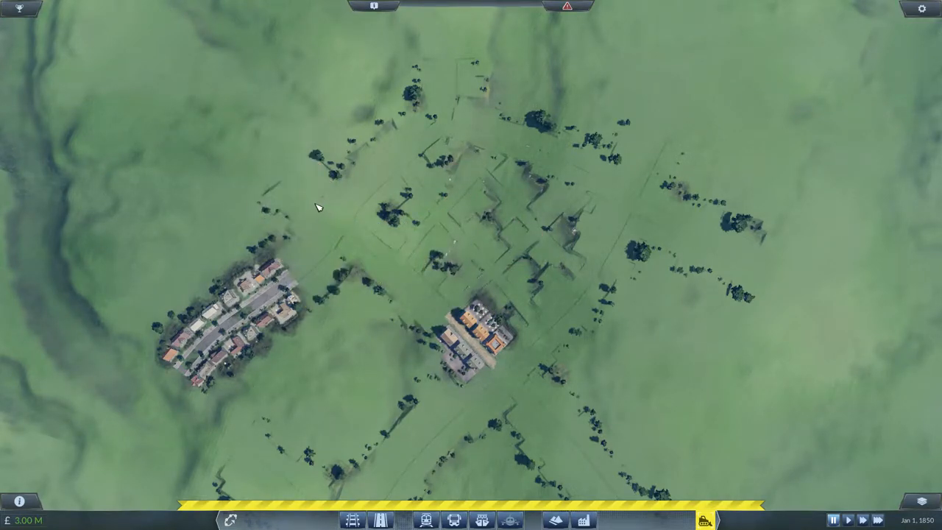
- Demolish the detached block east of town, leaving one small central block at the crossroads
scroll(down, 3)
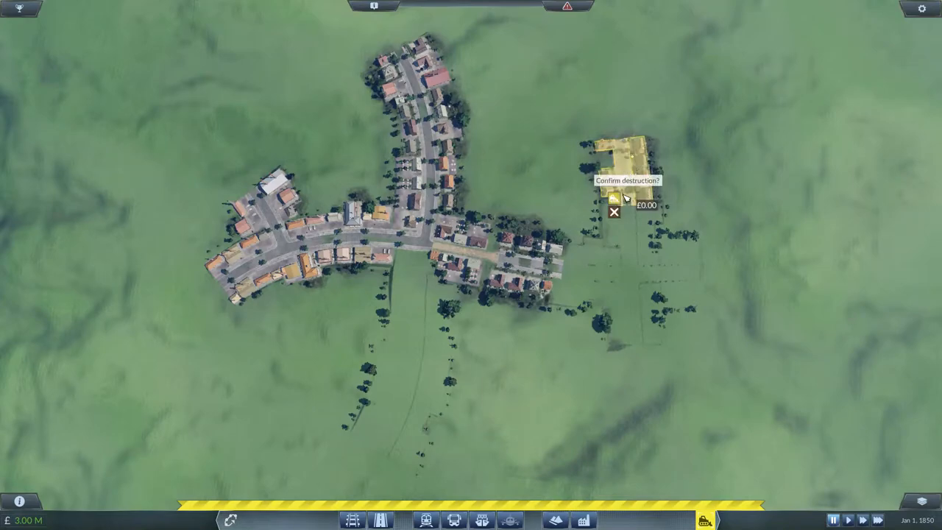
click(615, 199)
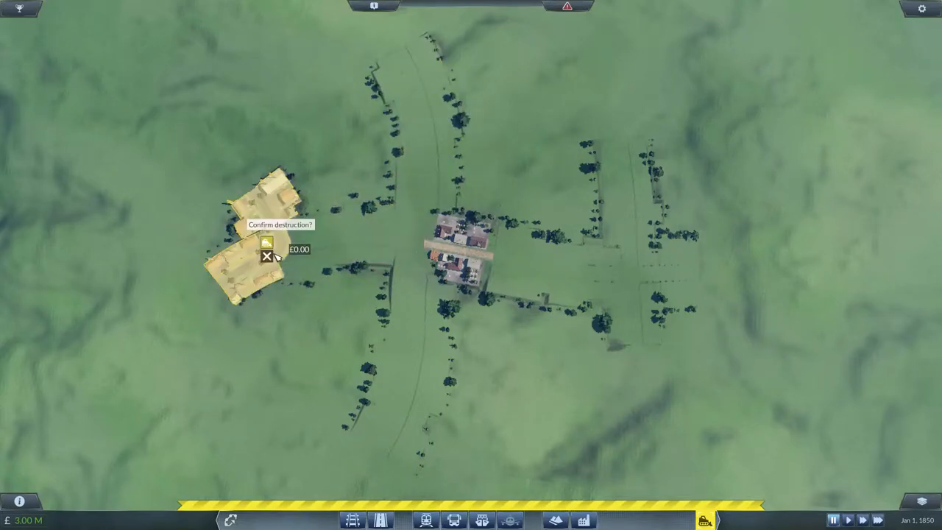
scroll(down, 3)
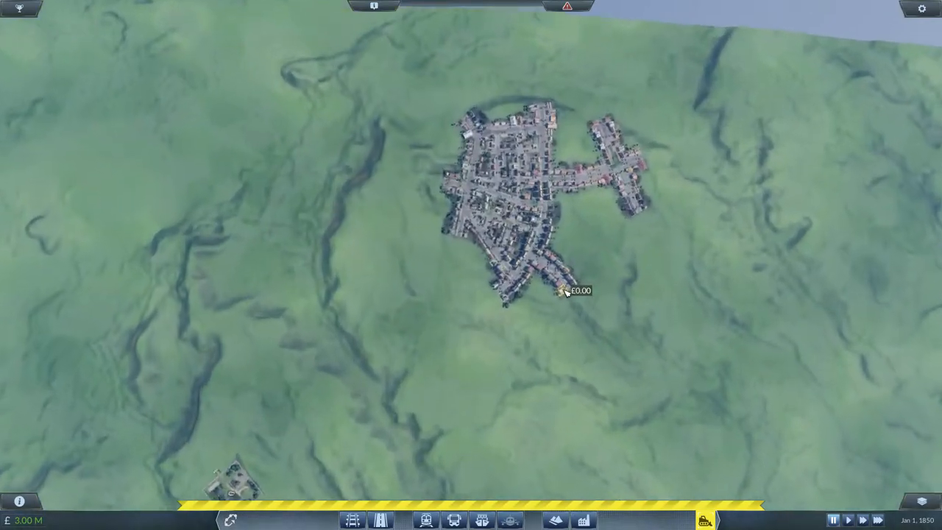
- Bulldoze the houses joining the sprawling town's two parts, its eastern arm, and a central block
scroll(up, 3)
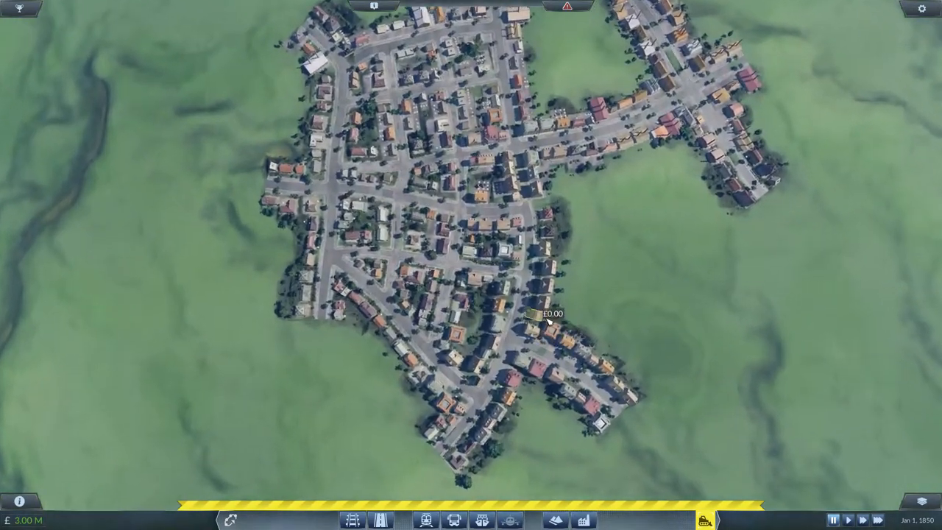
scroll(down, 3)
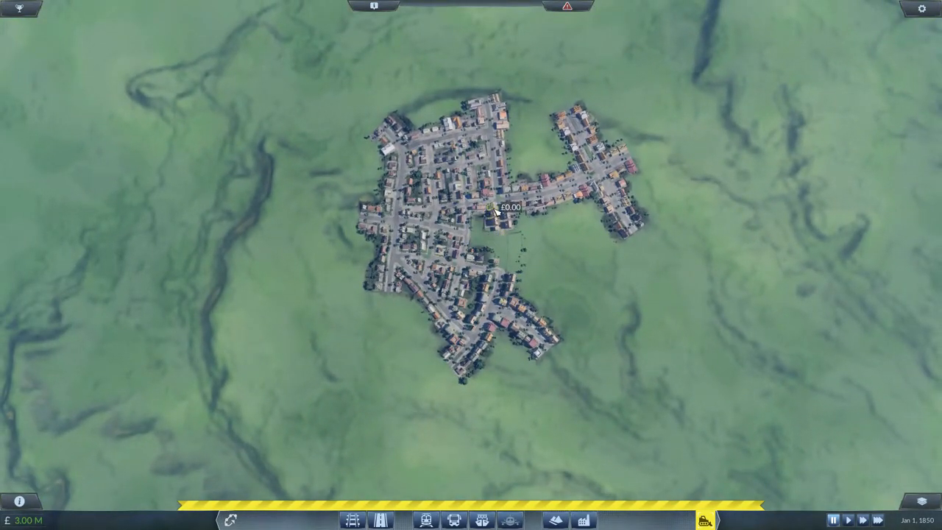
click(537, 206)
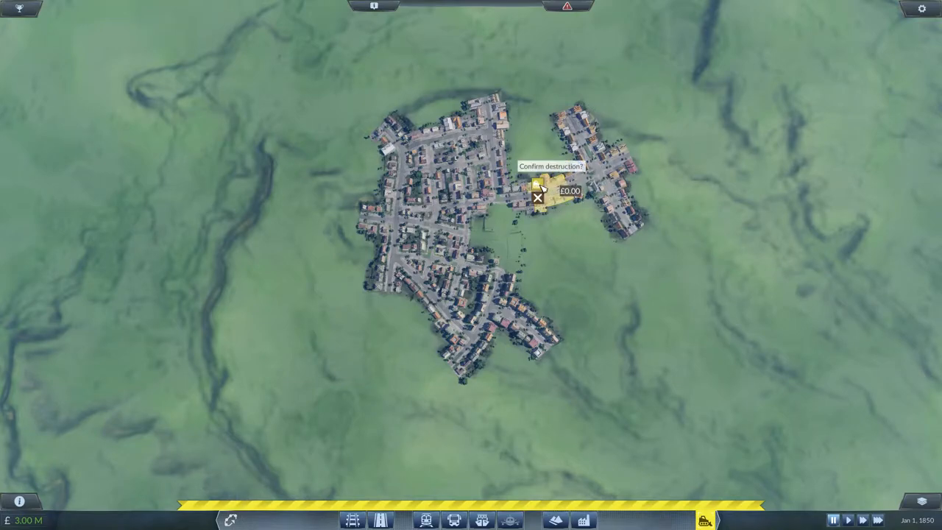
click(540, 198)
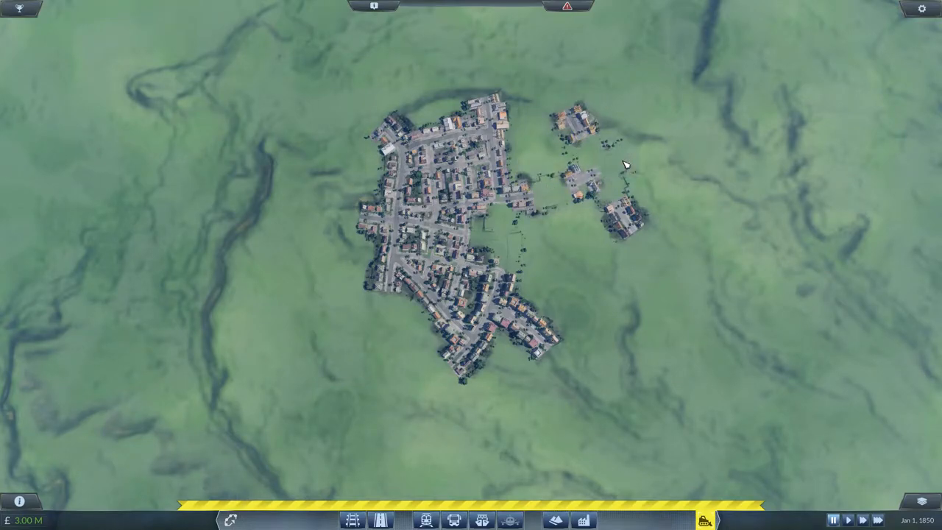
click(622, 210)
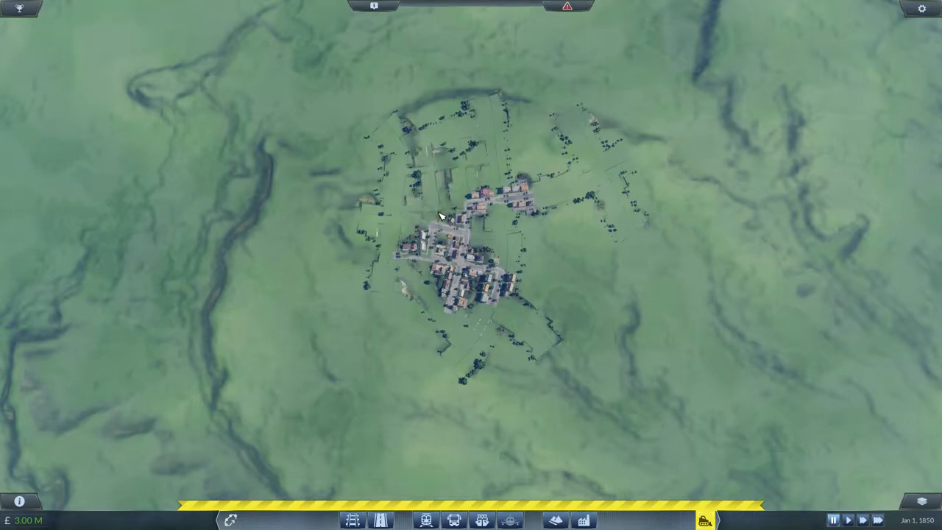
click(467, 279)
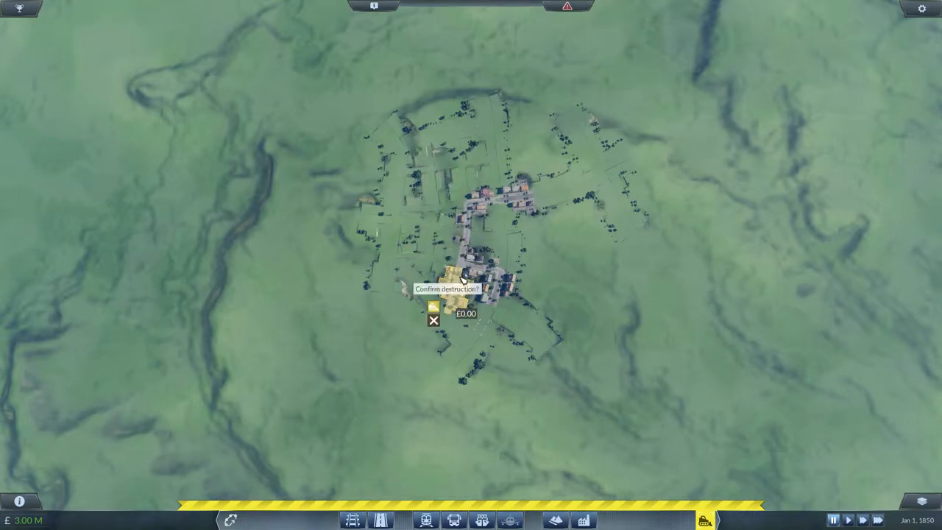
click(433, 306)
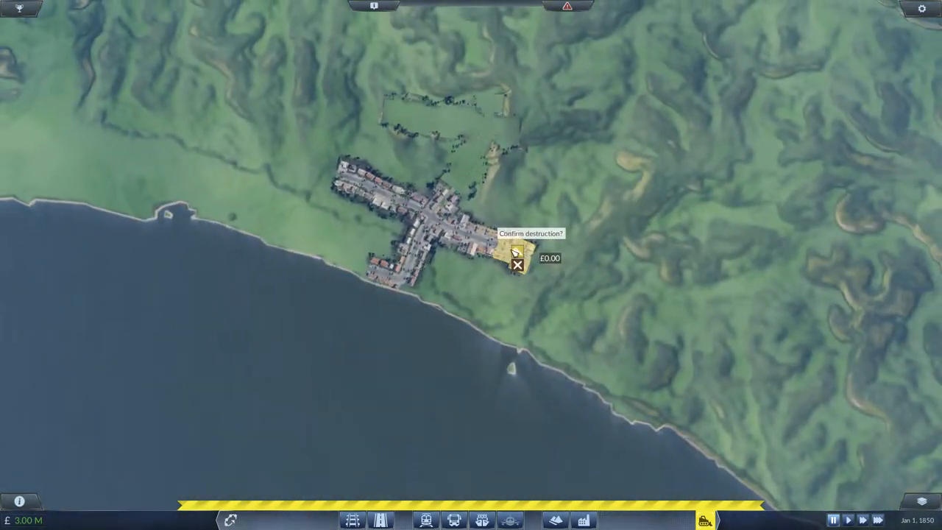
- Confirm demolition of the seaside town's eastern building block
click(517, 266)
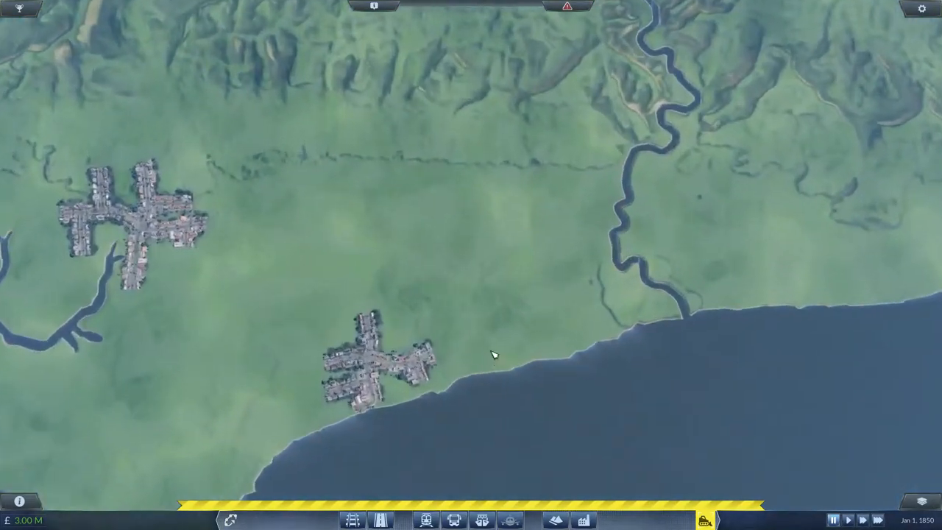
- Bulldoze the coastal village's northern block and the town's northern edge and arm
scroll(up, 3)
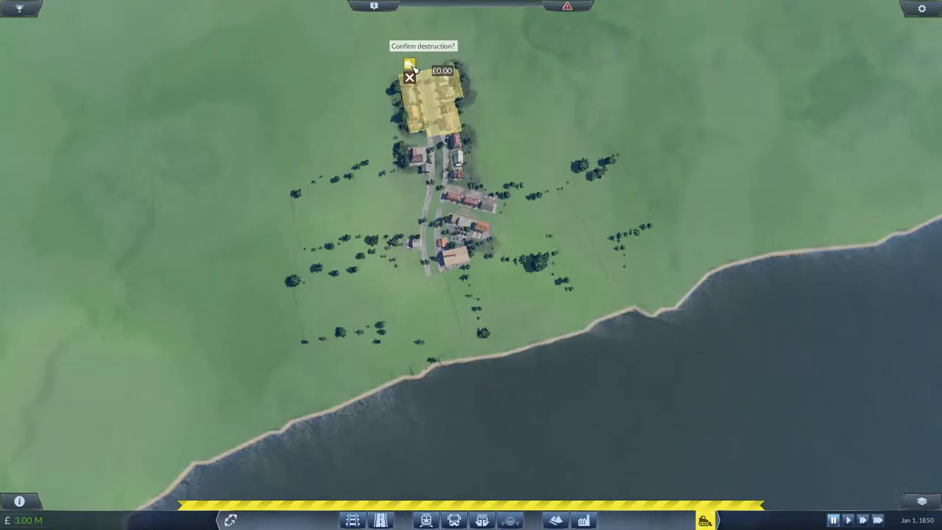
click(410, 79)
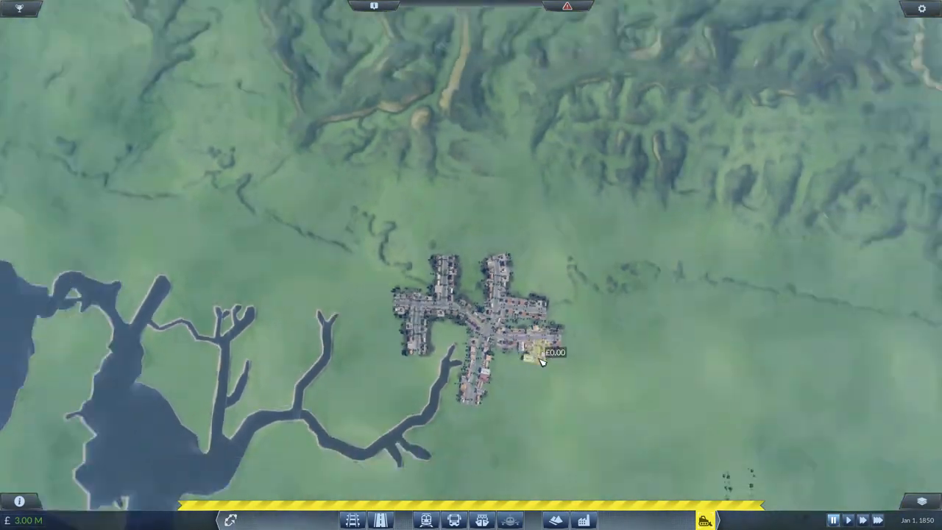
scroll(up, 3)
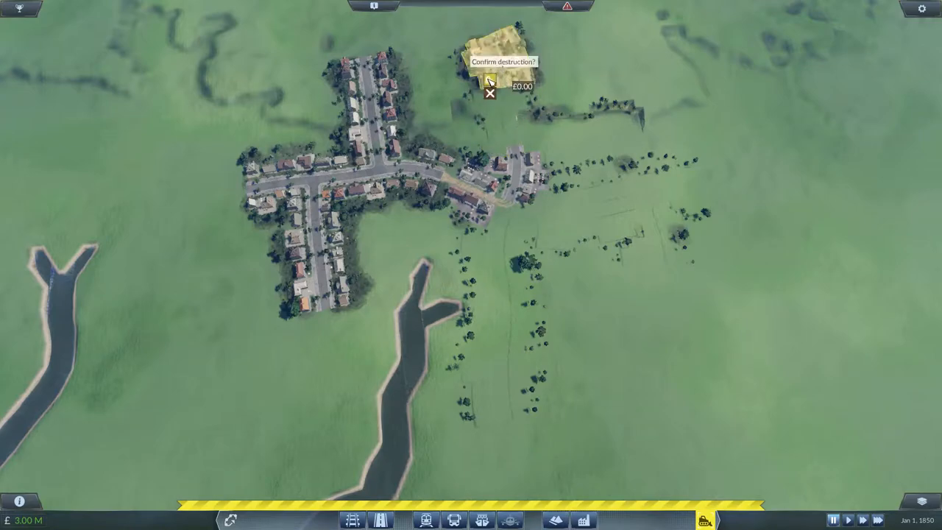
click(489, 92)
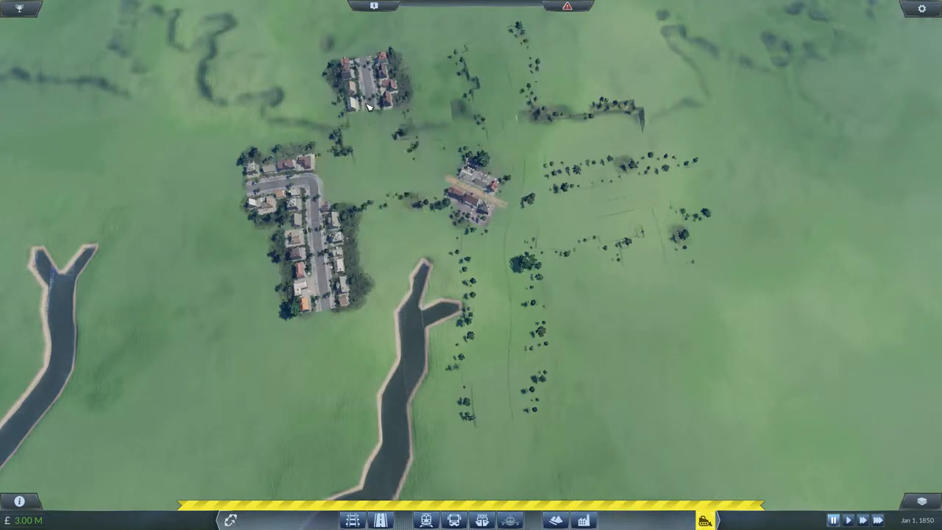
click(316, 287)
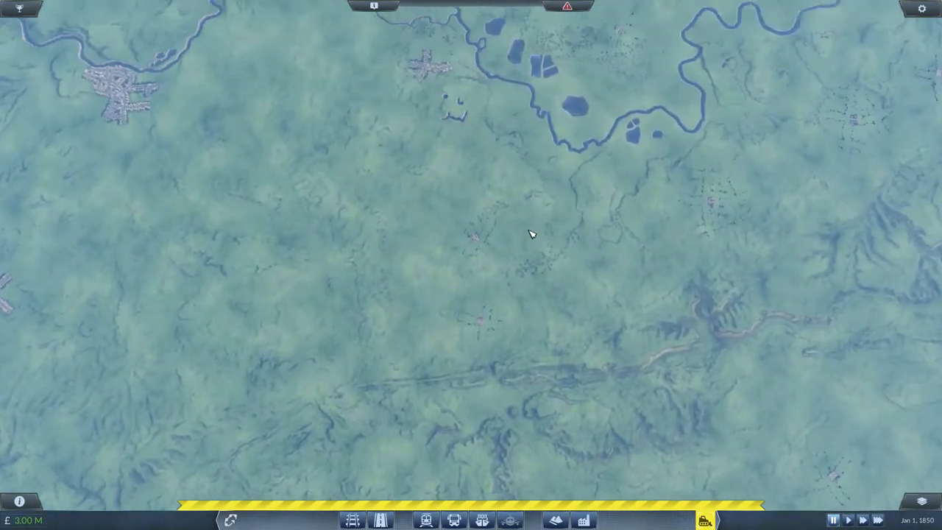
- Bulldoze the riverside town's western, eastern and southern arms, leaving one short street
scroll(up, 3)
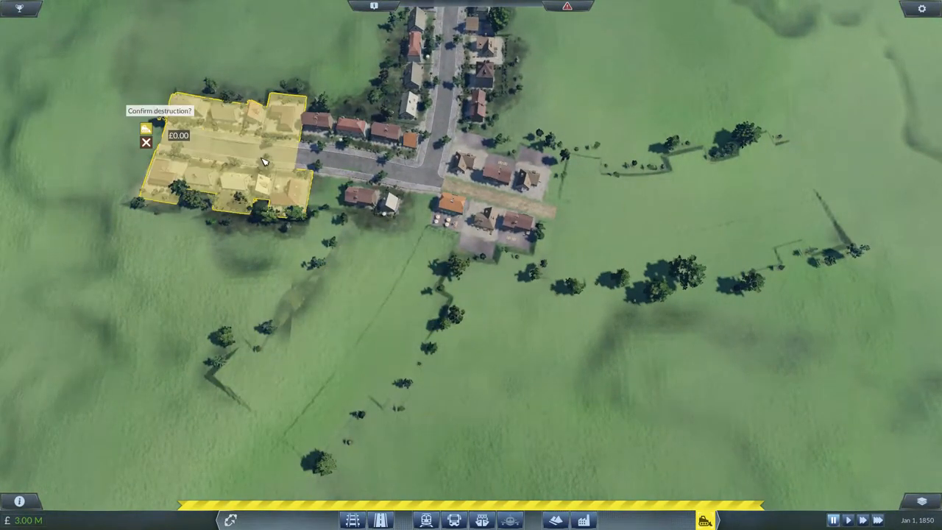
click(147, 129)
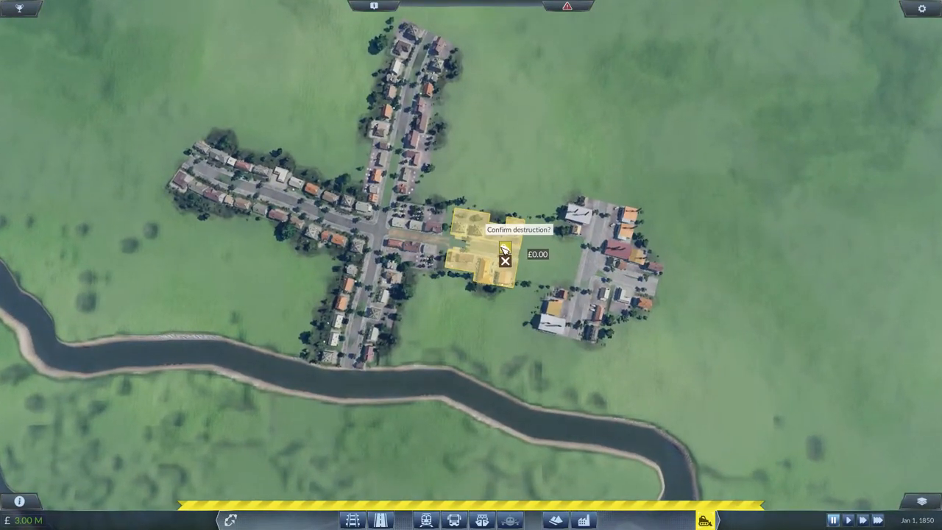
click(504, 253)
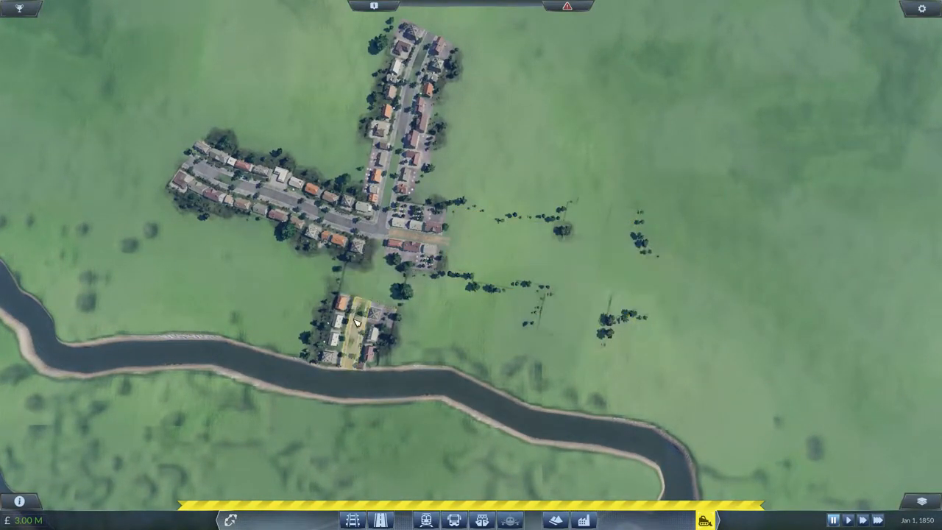
click(353, 323)
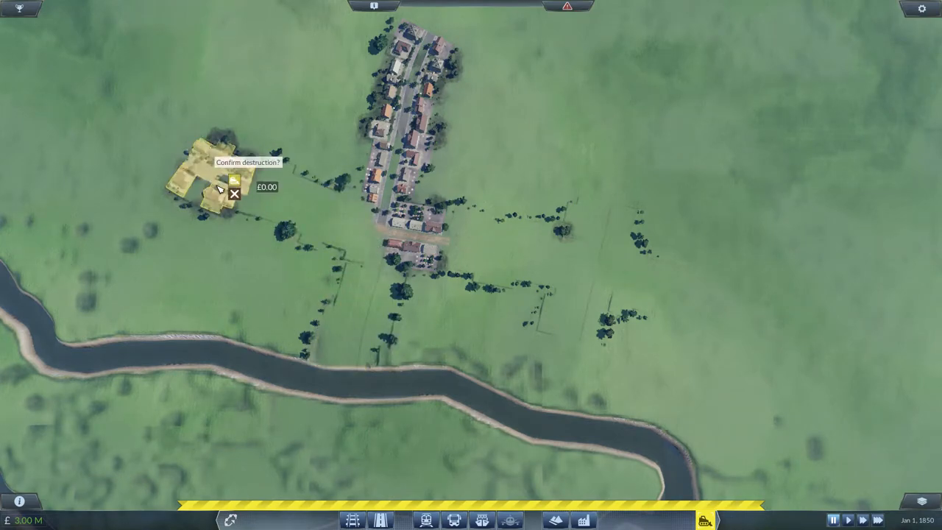
click(234, 180)
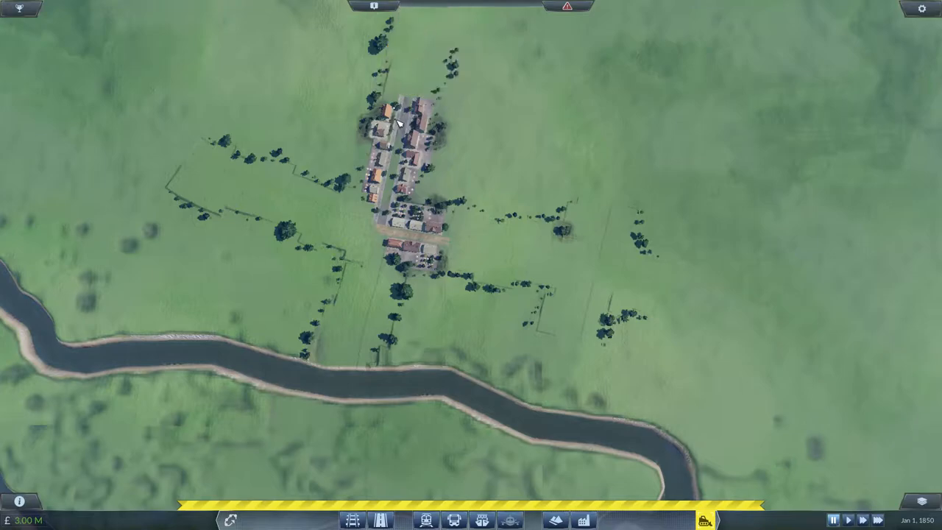
scroll(down, 3)
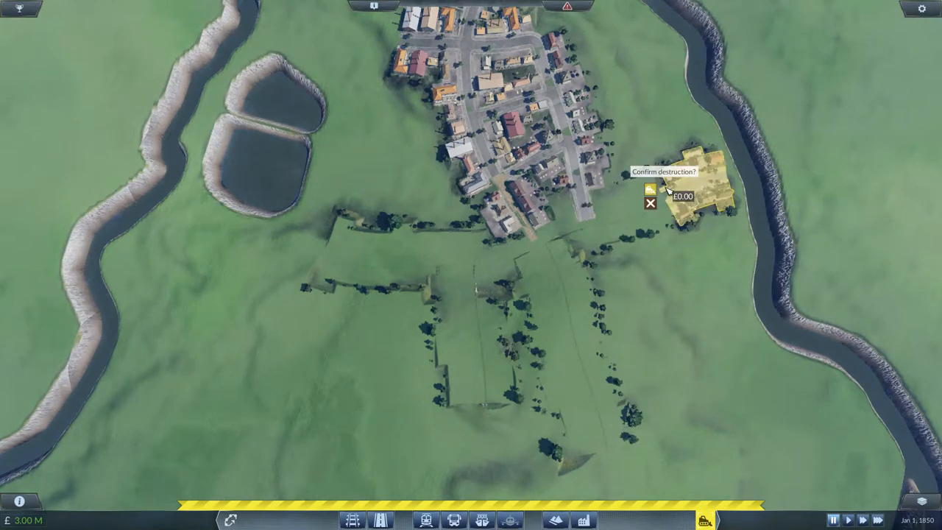
- Demolish the block east of the lakeside town and the block south of the V-shaped town
click(650, 189)
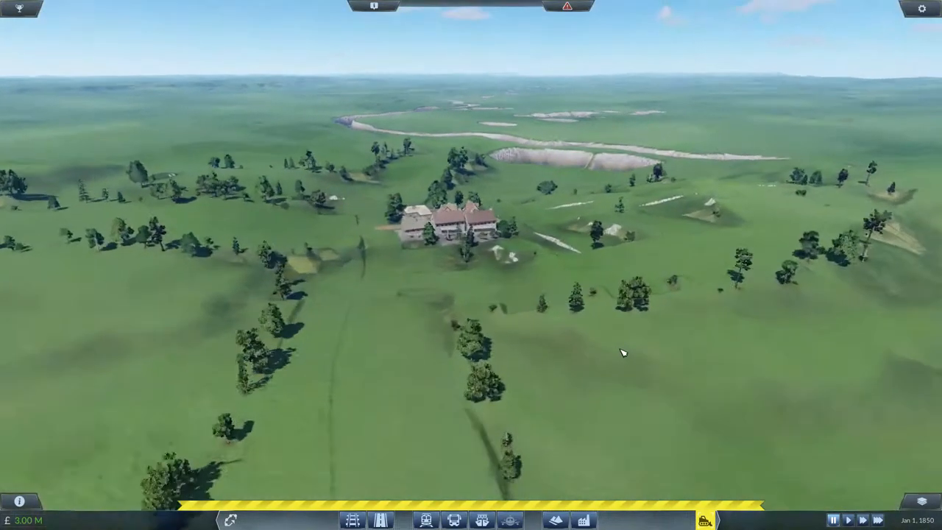
scroll(down, 3)
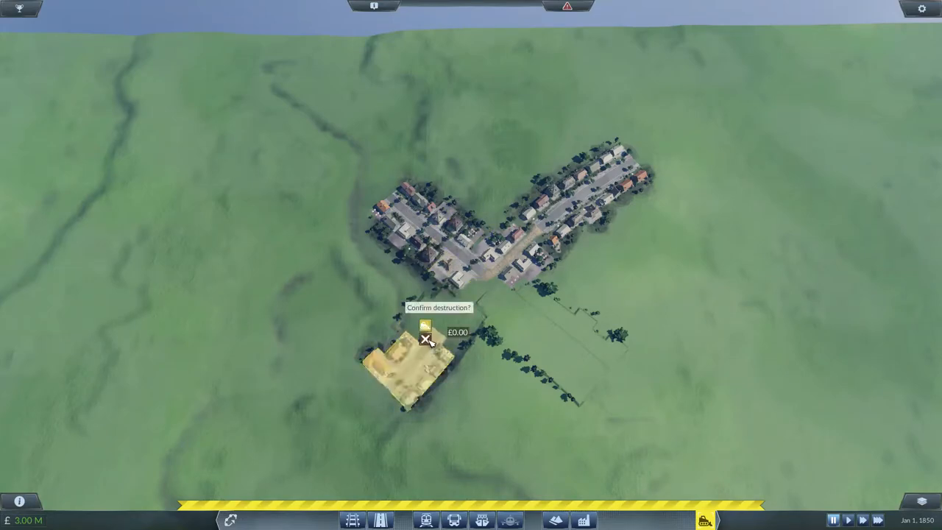
click(425, 339)
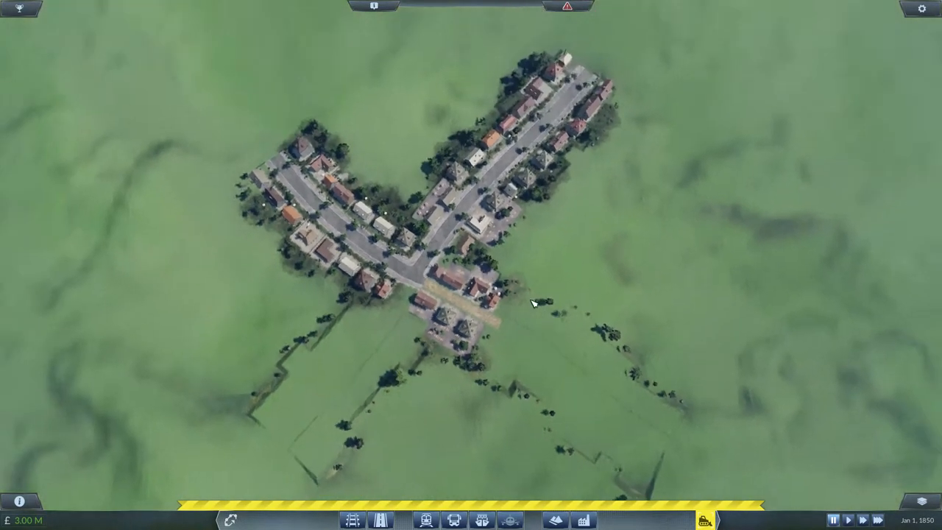
- Bulldoze the block south of the town centre and a section of Salisbury
scroll(down, 3)
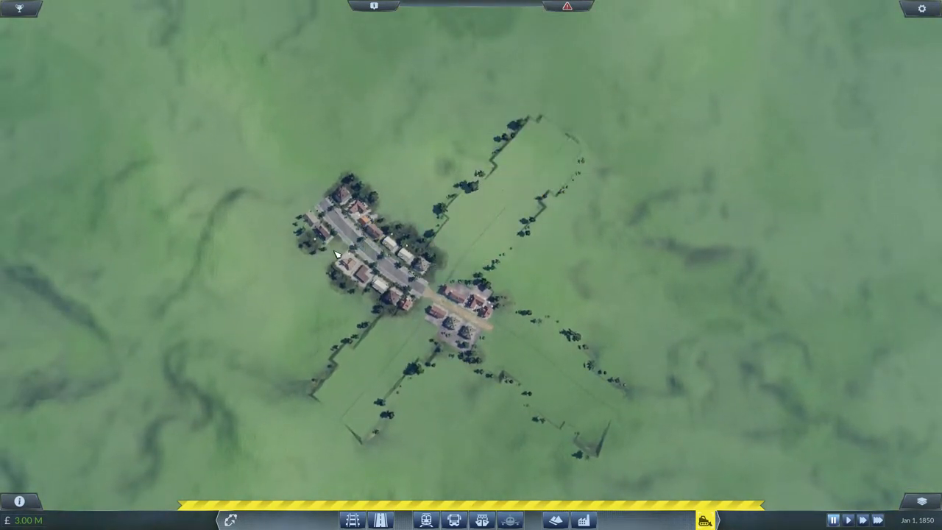
scroll(down, 3)
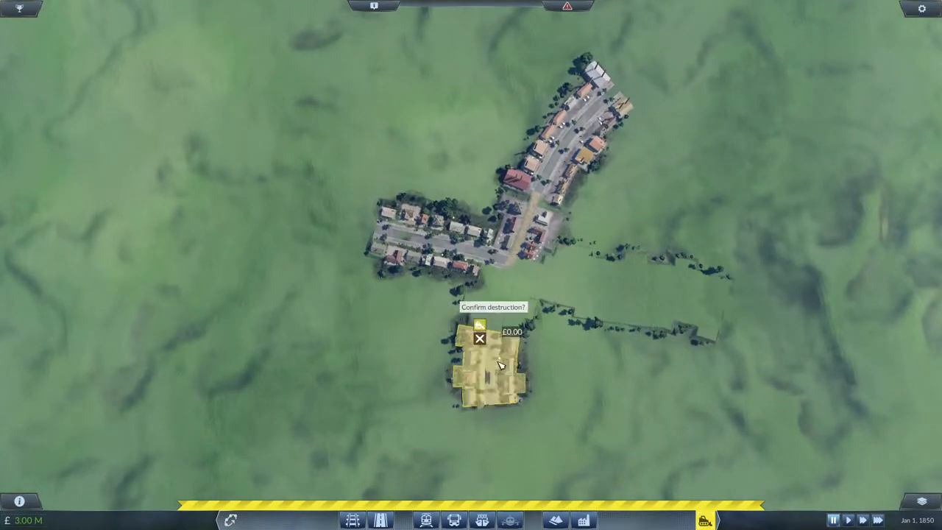
click(479, 338)
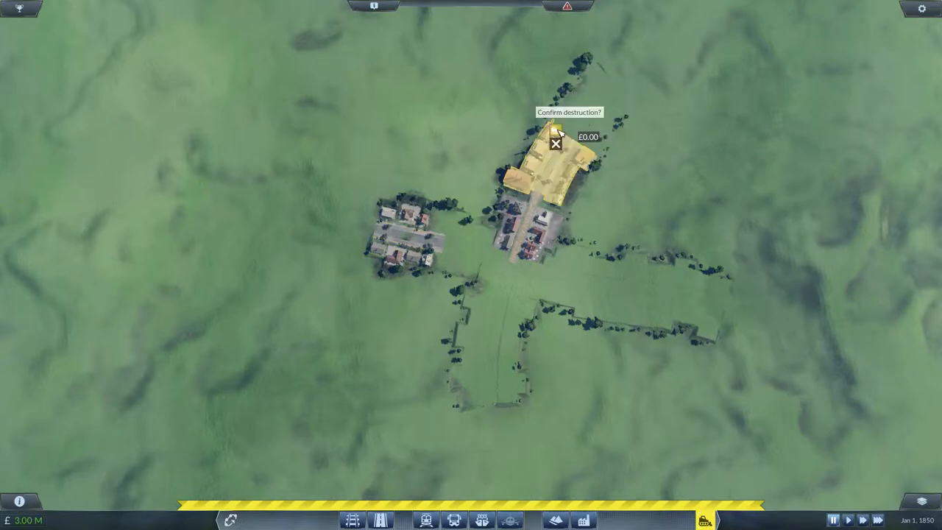
scroll(down, 3)
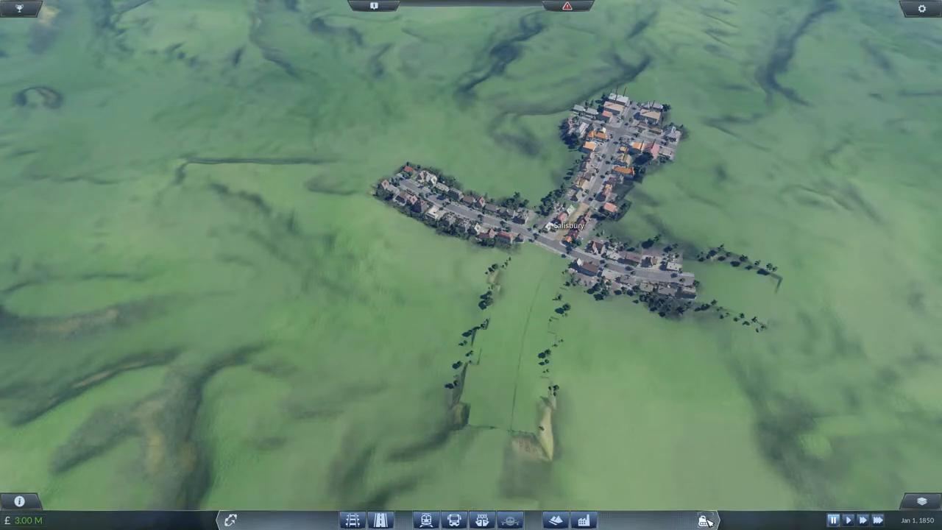
click(704, 519)
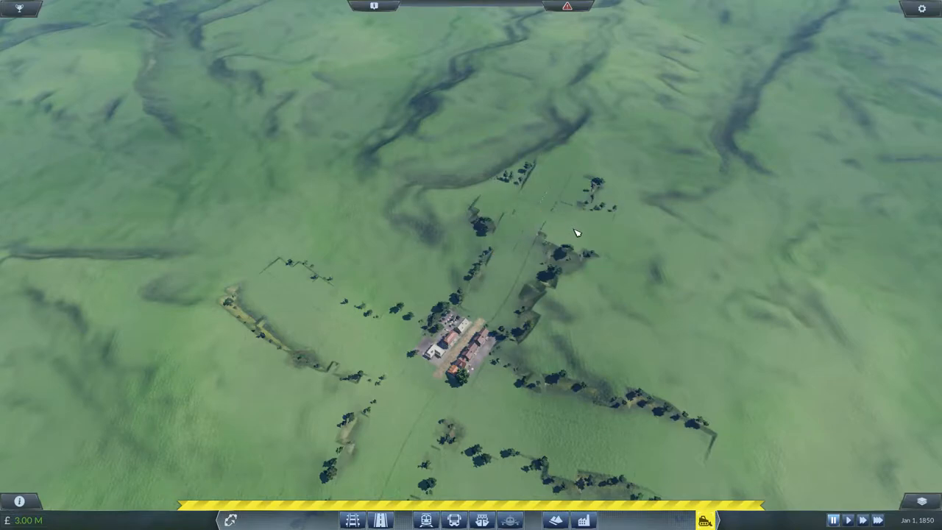
scroll(up, 3)
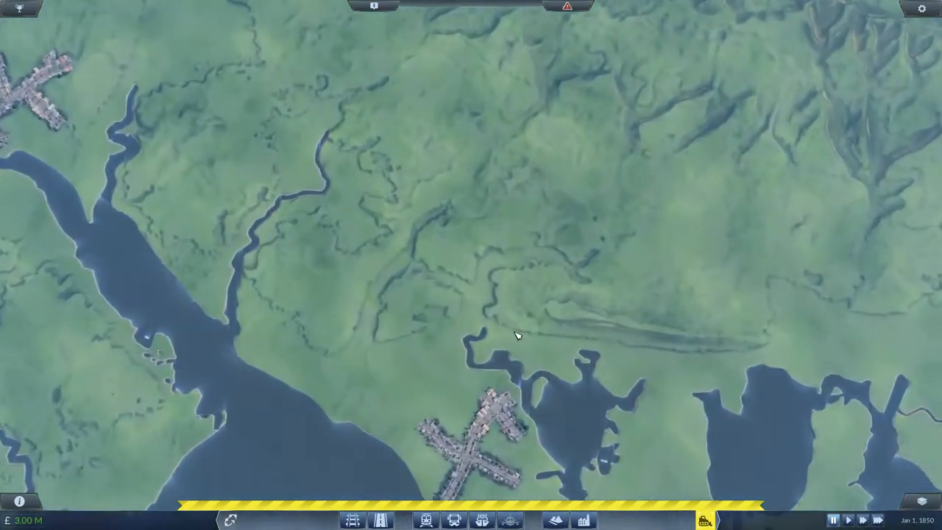
- Demolish the peninsula town's northwest and south blocks and the riverside town's northern edge
scroll(up, 3)
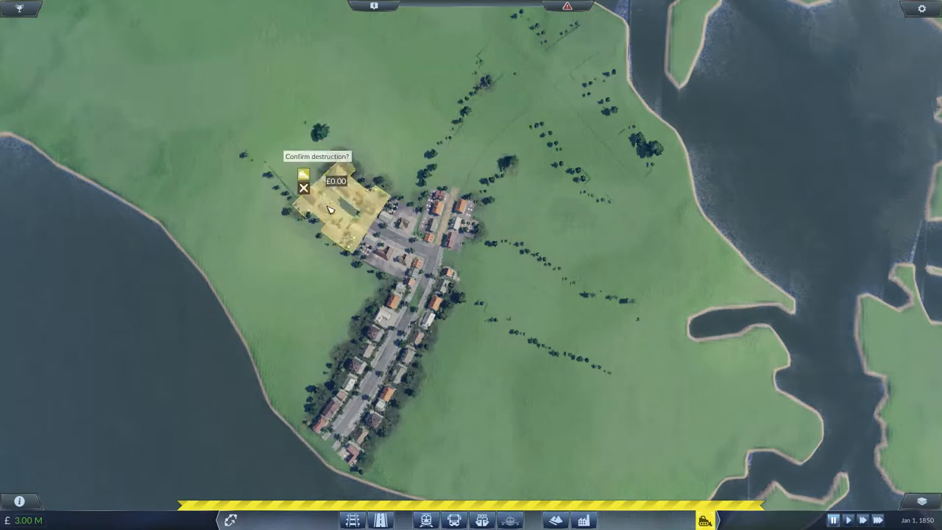
click(303, 177)
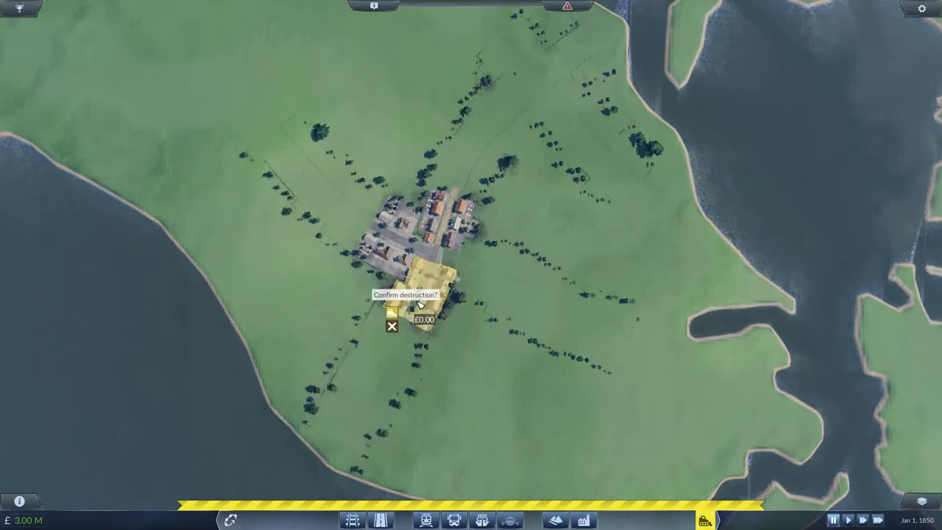
click(417, 312)
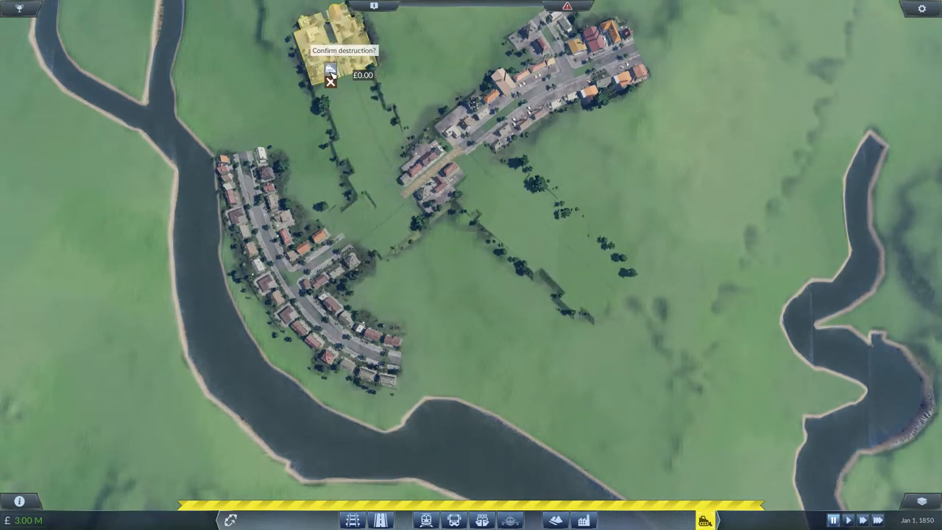
click(331, 81)
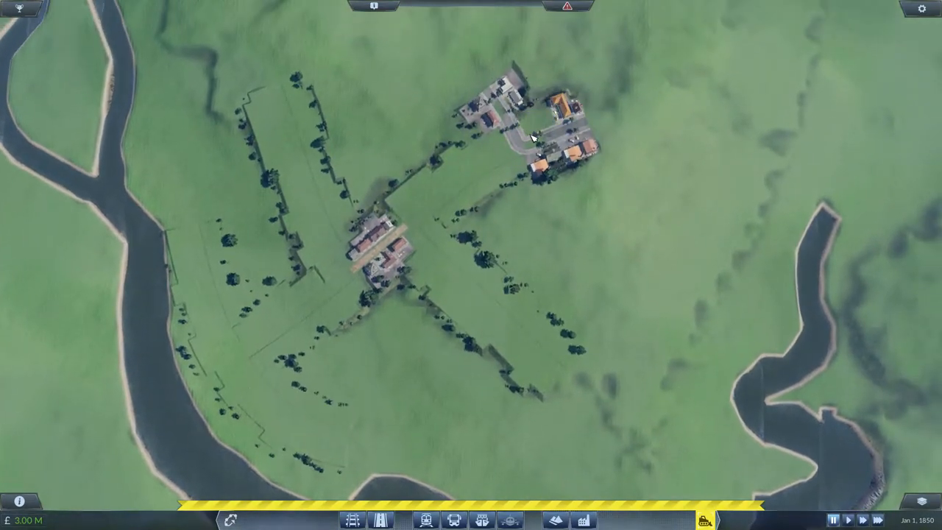
scroll(down, 3)
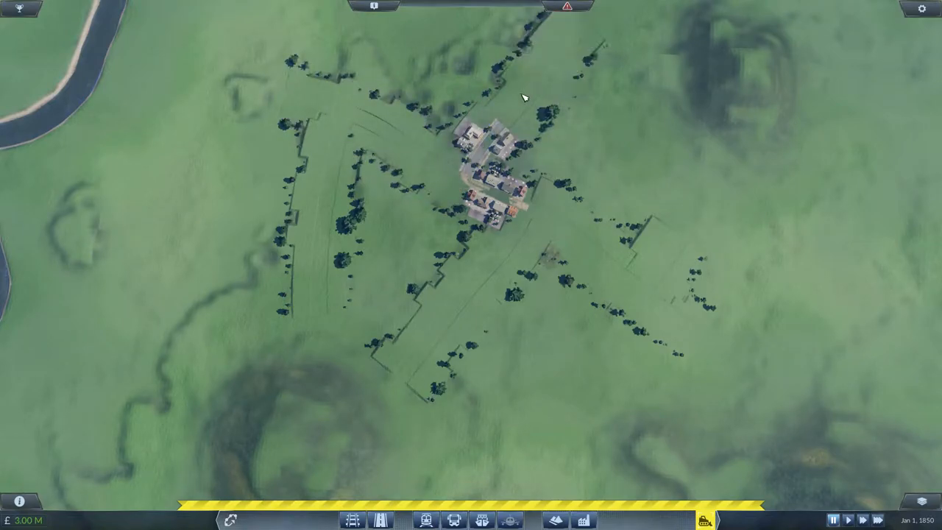
- Bulldoze the town's main-street blocks, outlying eastern block and southwestern arm
scroll(down, 3)
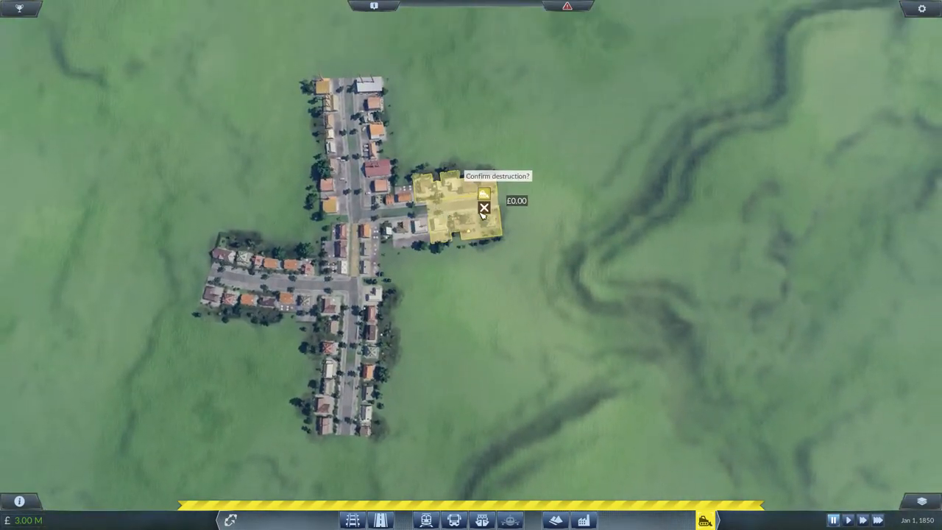
click(484, 206)
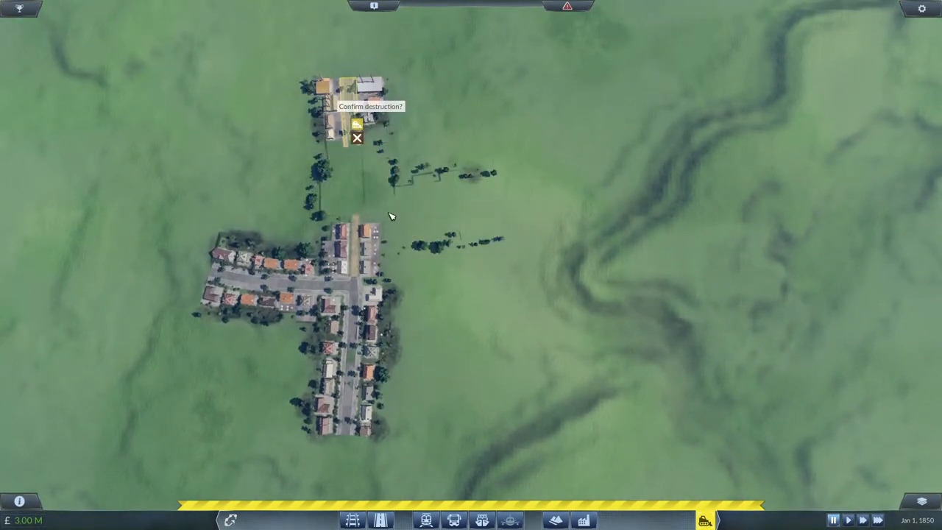
click(357, 138)
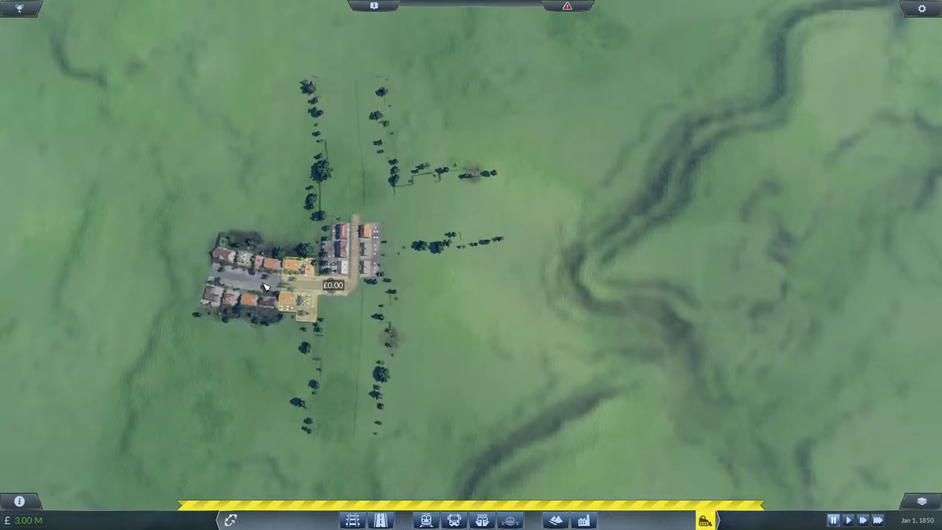
scroll(down, 3)
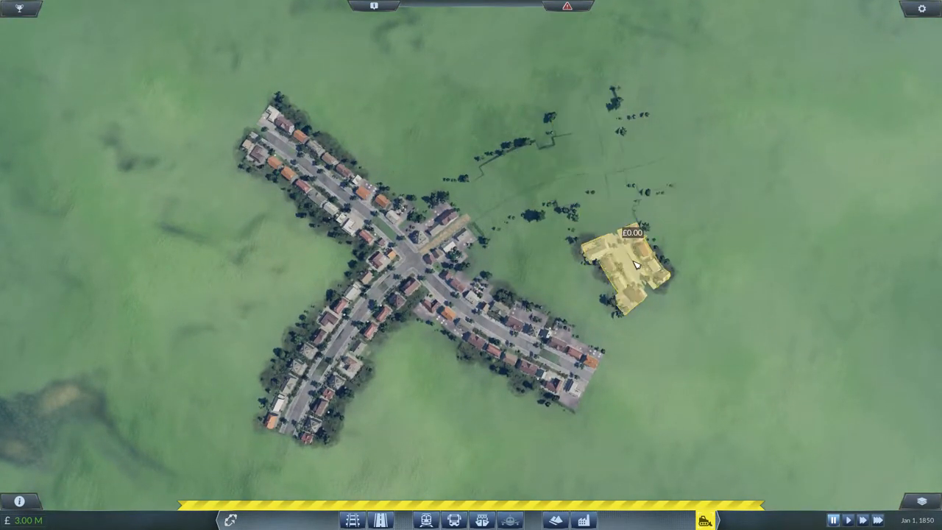
click(629, 280)
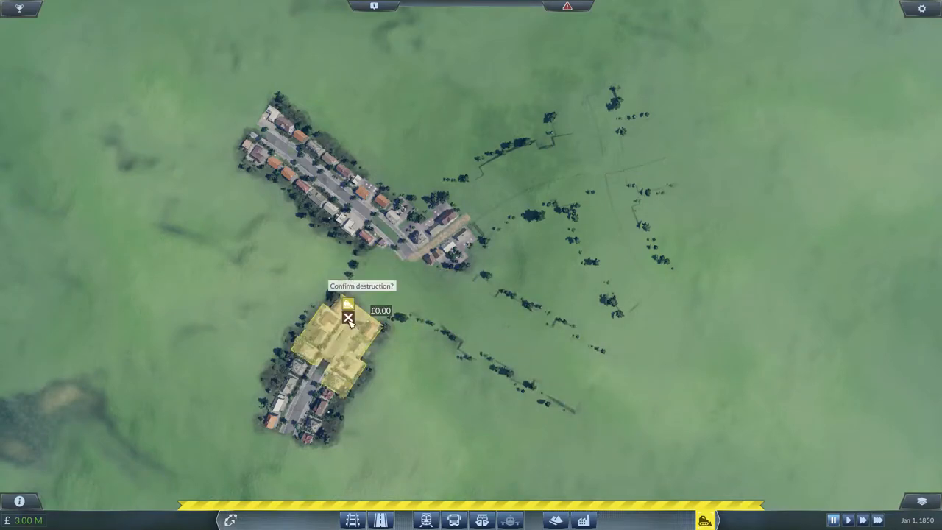
click(348, 318)
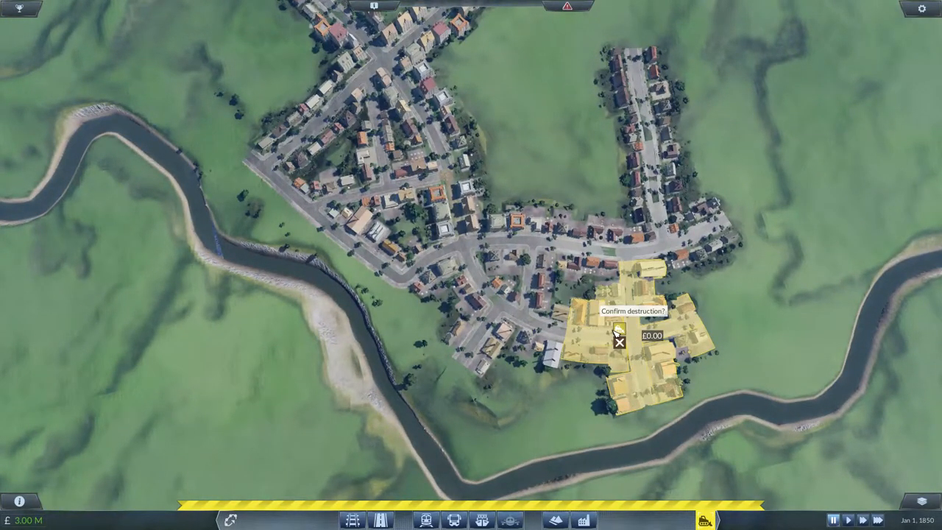
- Clear the riverside town's southern block, northern house row, edge building and western block
click(621, 342)
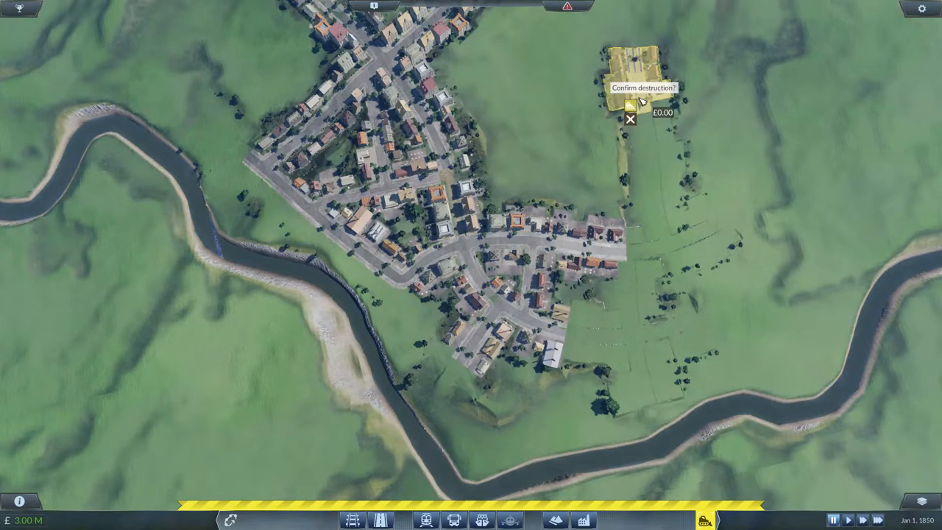
click(631, 119)
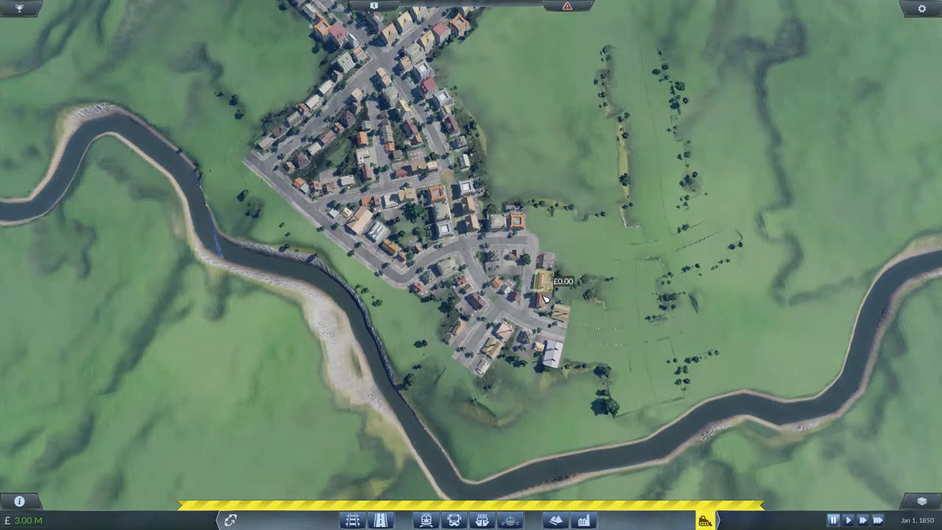
click(544, 298)
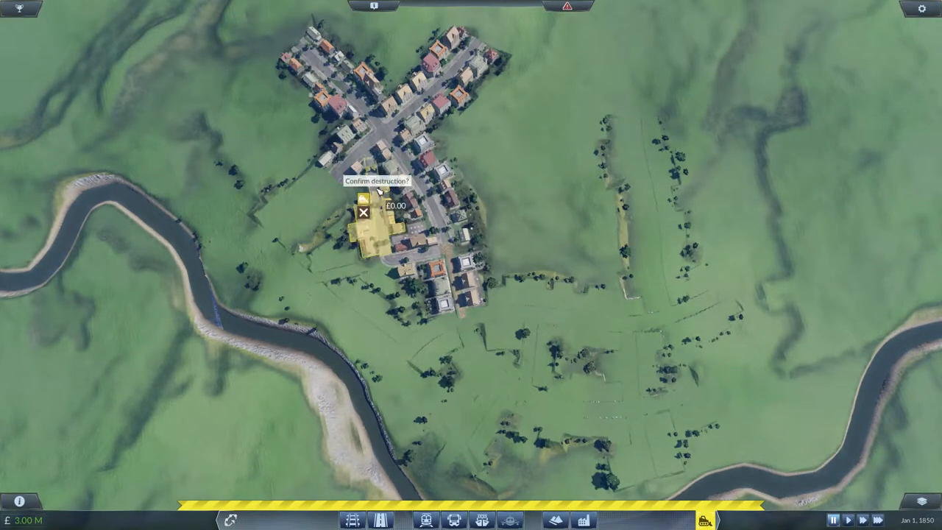
click(366, 201)
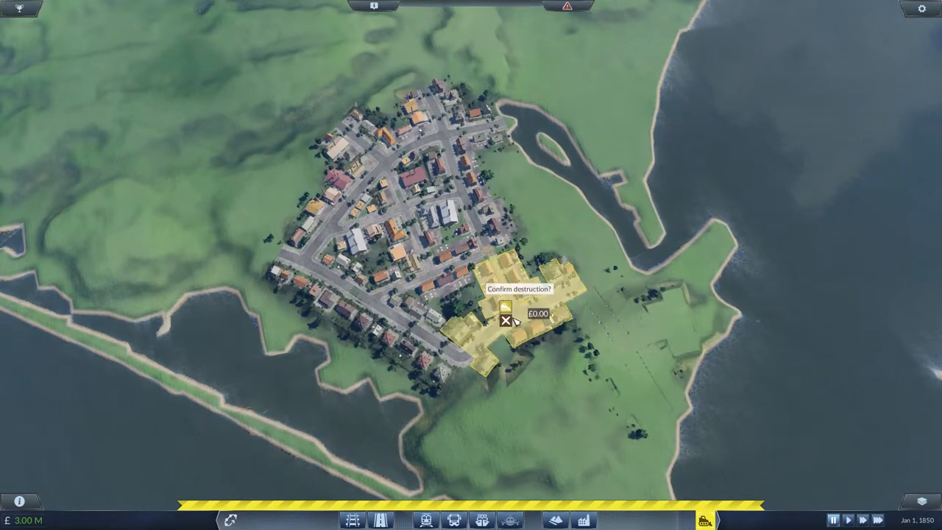
- Bulldoze the coastal town's southeastern and central housing and the X-shaped town's southeastern arm
click(506, 320)
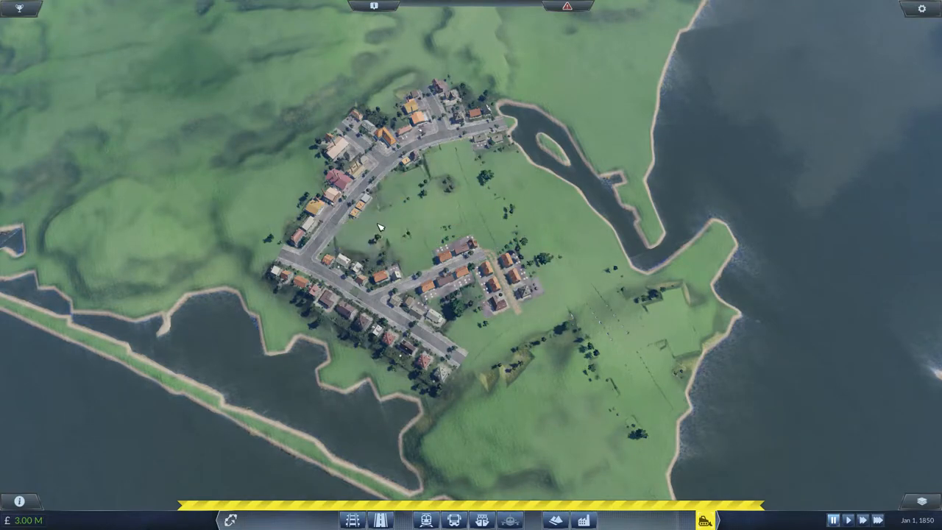
click(397, 147)
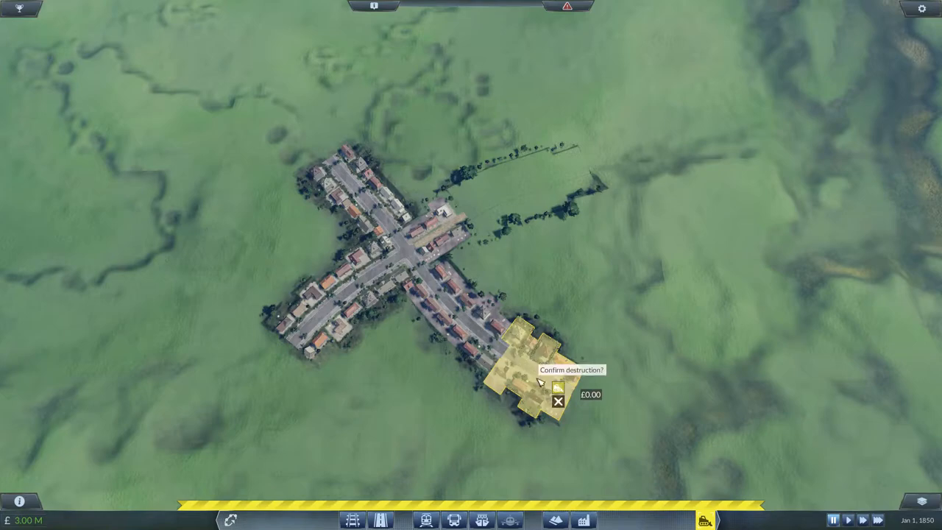
click(558, 401)
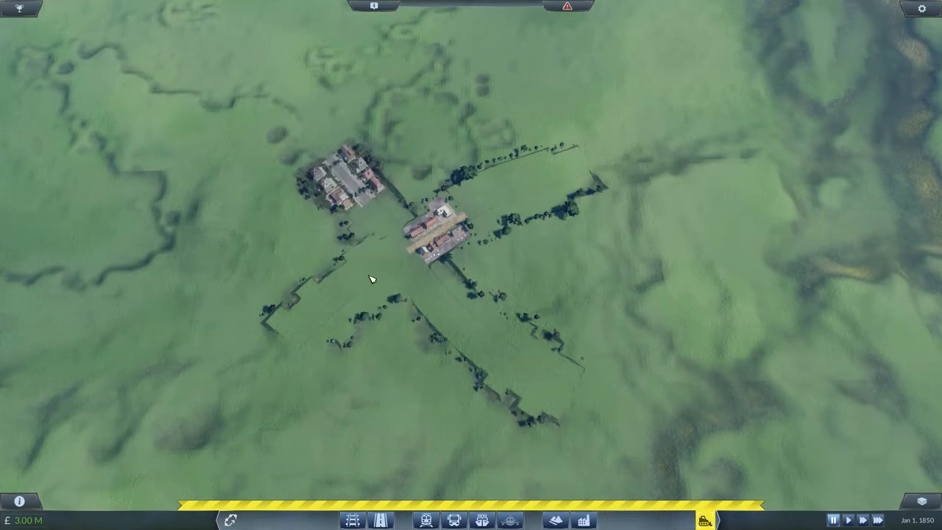
scroll(down, 3)
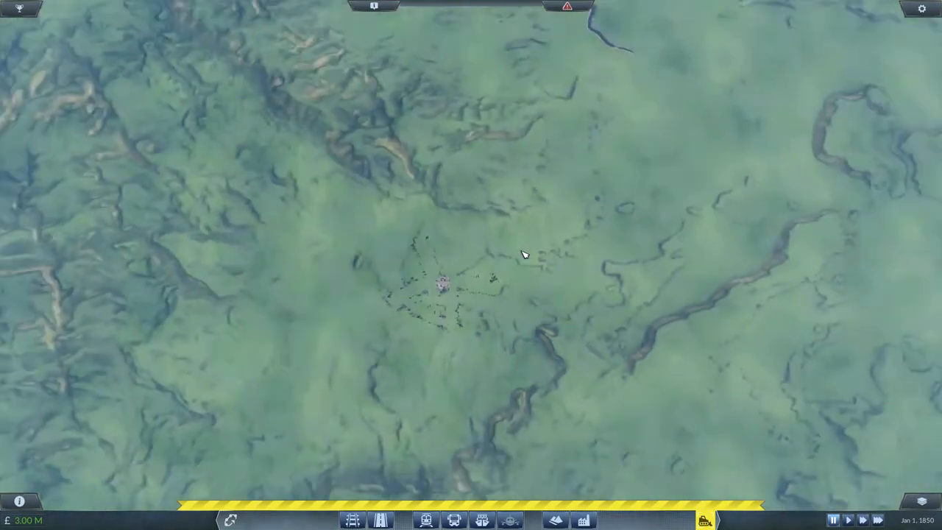
- Bulldoze housing in the T-shaped coastal village
scroll(down, 3)
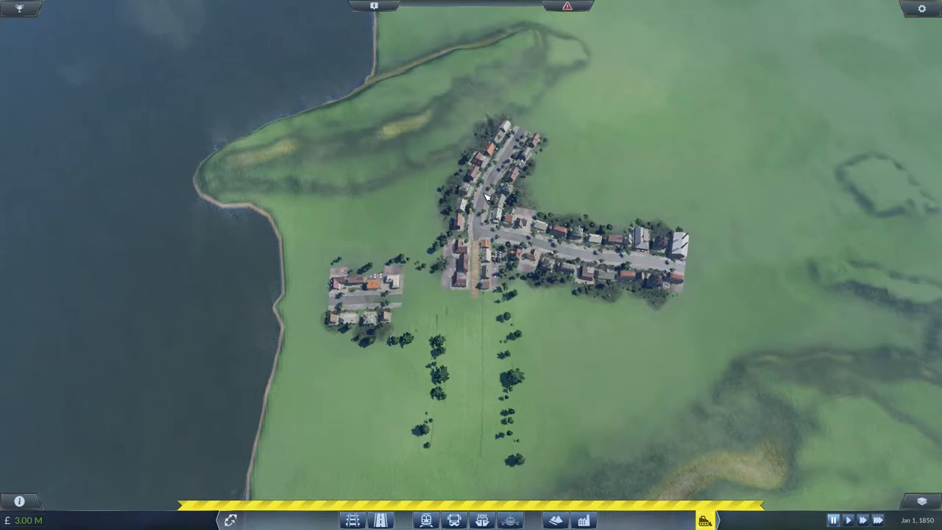
click(361, 305)
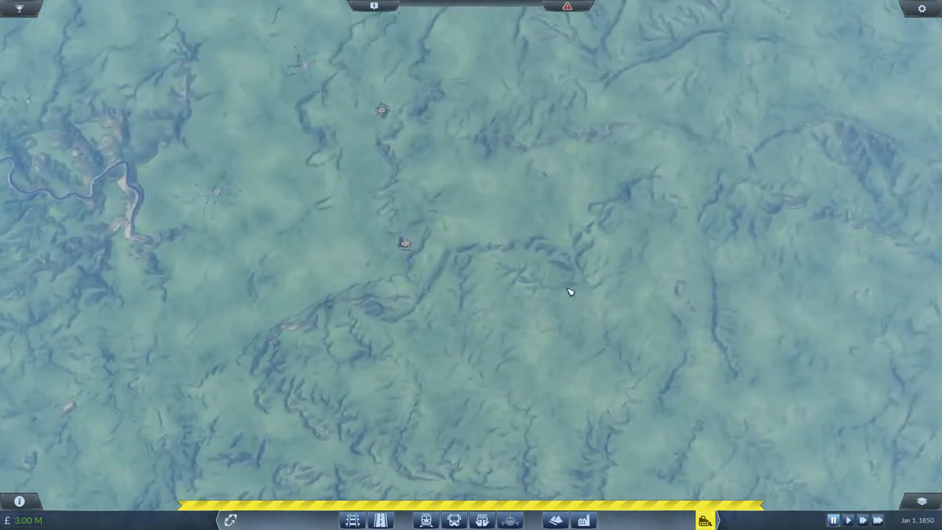
scroll(down, 3)
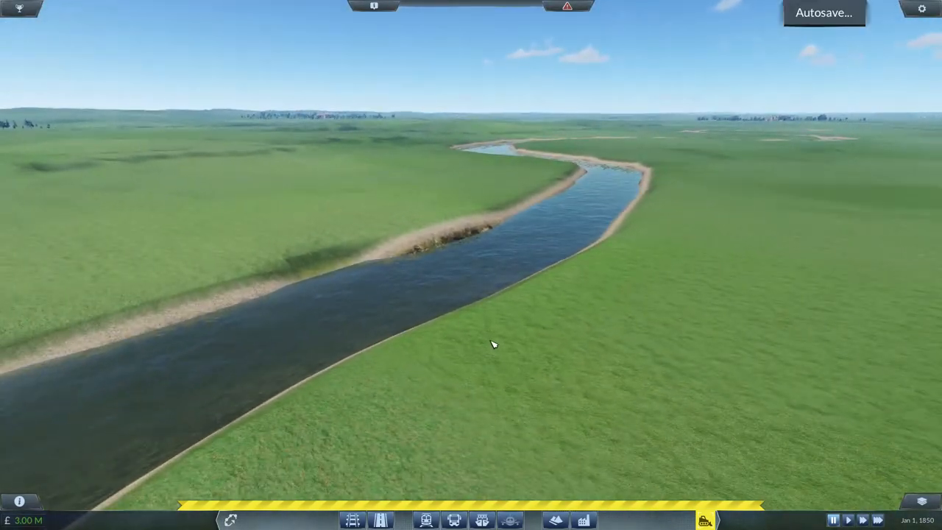
mouse_move(585, 344)
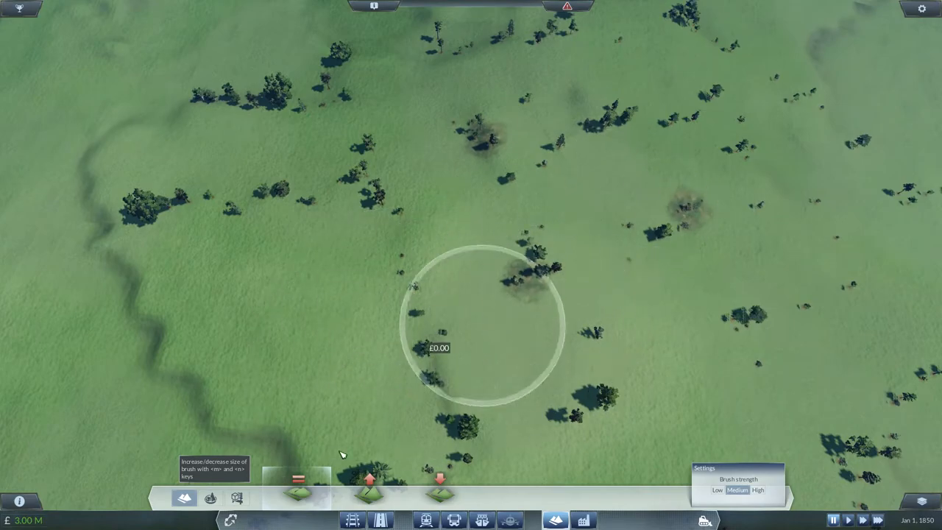
- Smooth the rough ground around the Bromley and Croydon remnants with the Medium-strength smooth brush
scroll(down, 3)
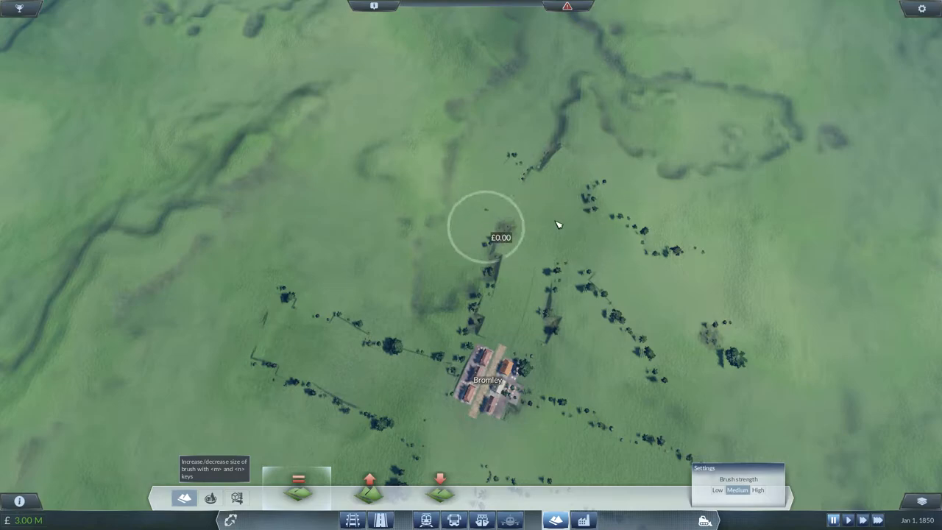
mouse_move(308, 353)
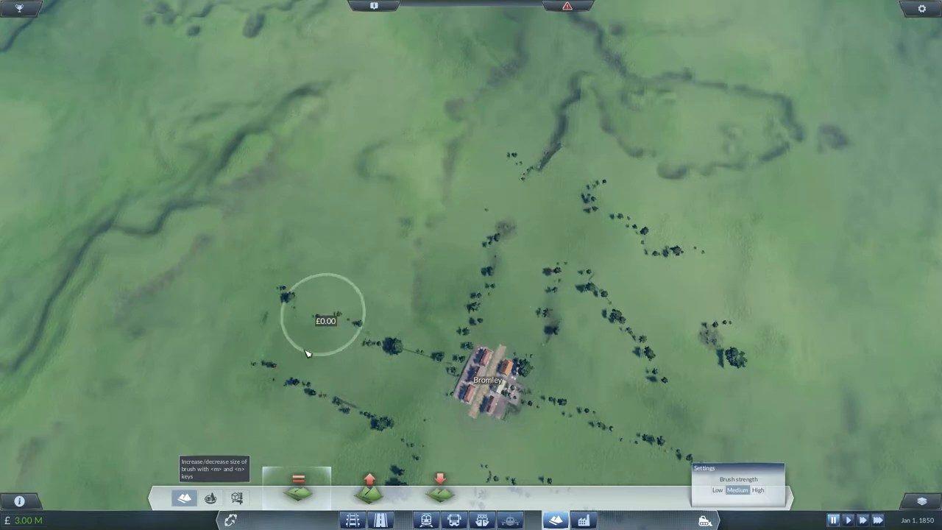
scroll(down, 3)
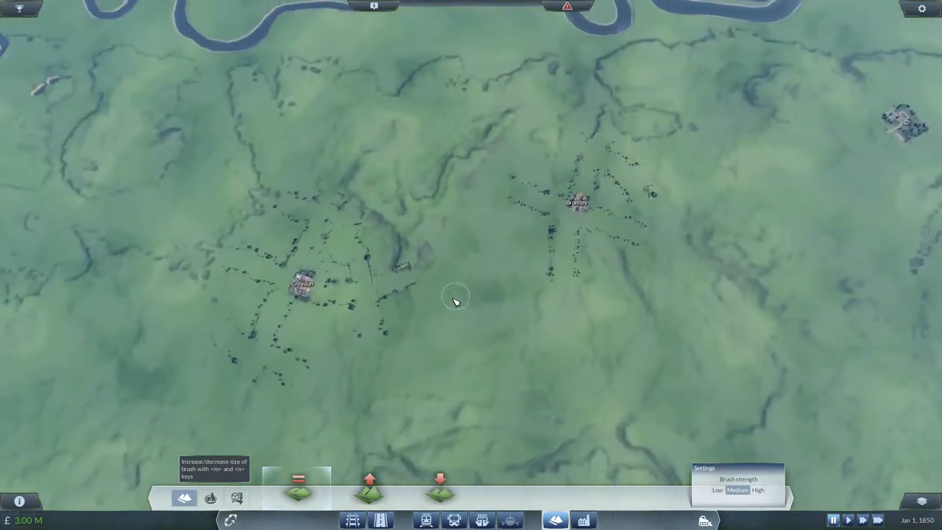
scroll(up, 3)
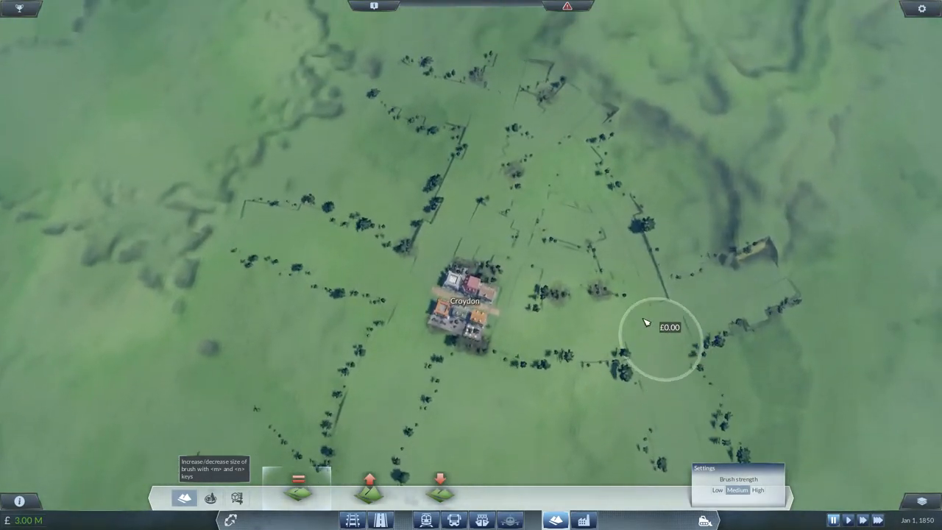
mouse_move(581, 138)
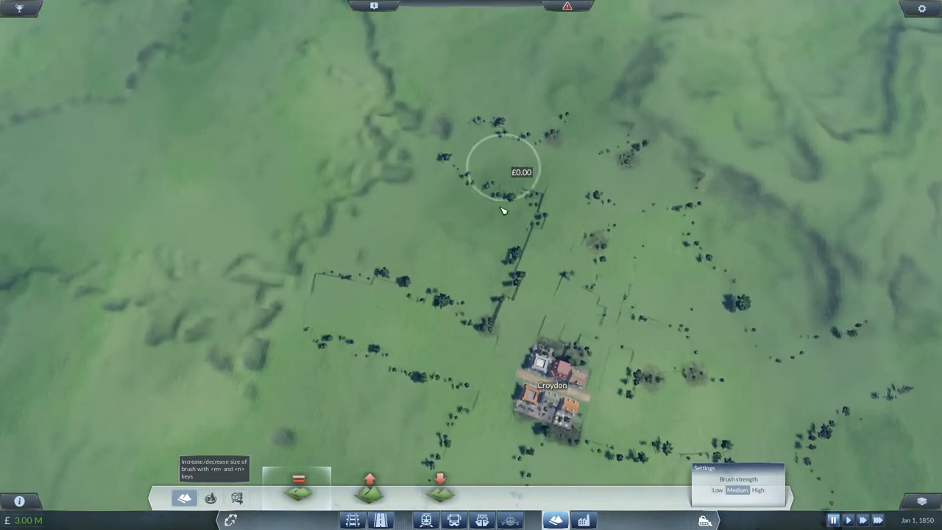
mouse_move(429, 345)
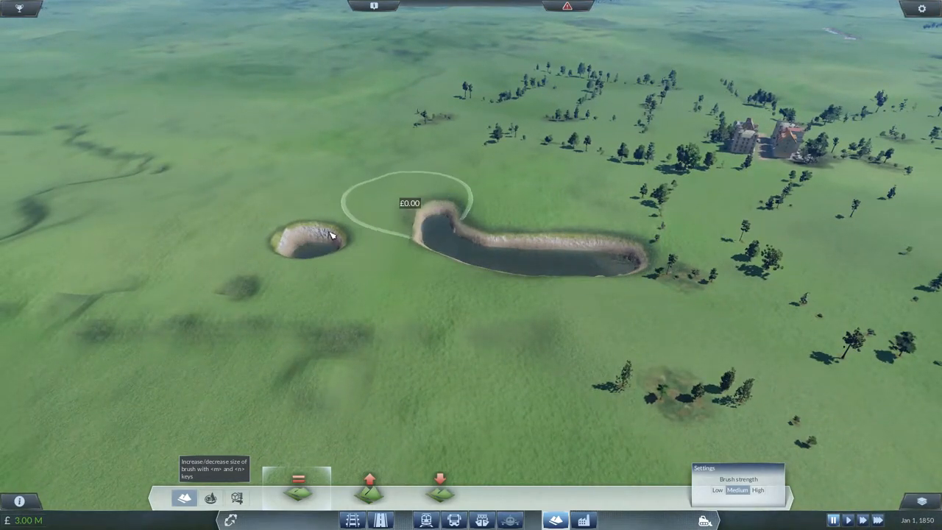
mouse_move(541, 274)
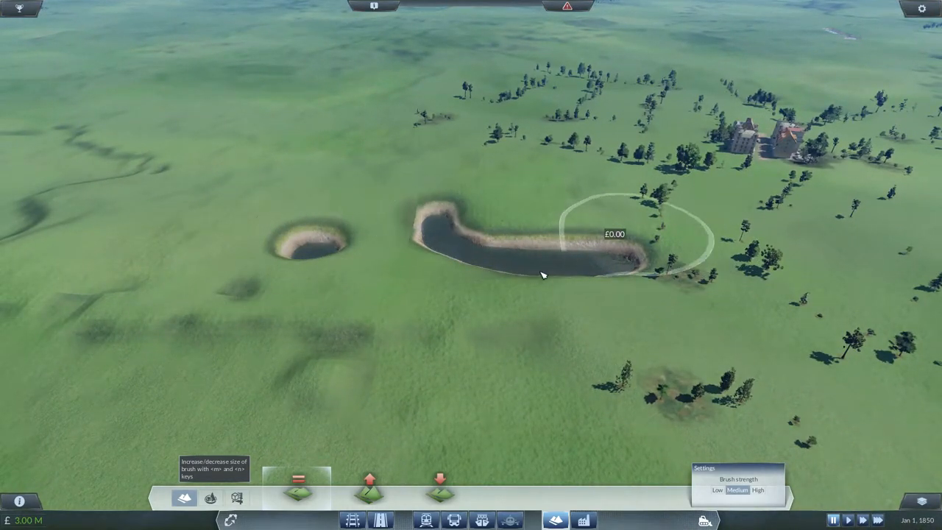
- Soften the edges of both ponds near the country house with the smooth brush
scroll(down, 3)
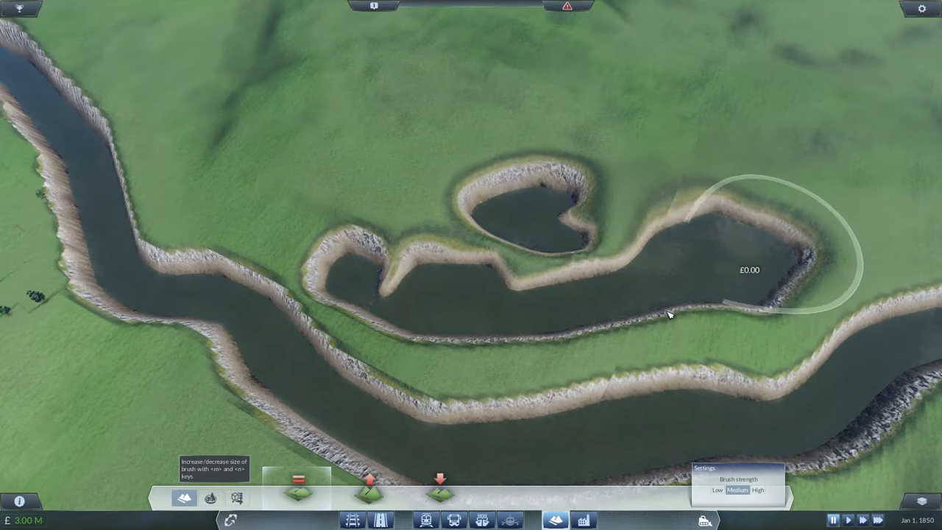
mouse_move(287, 285)
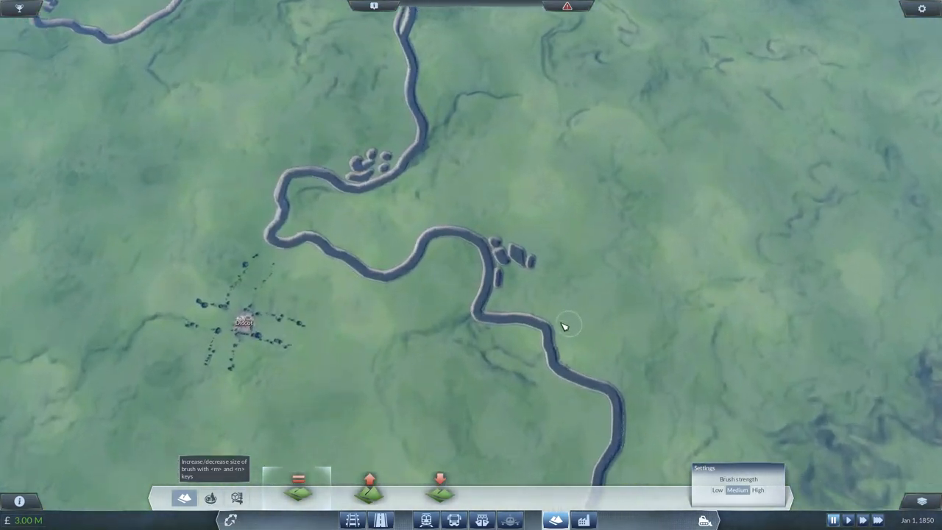
- Smooth Oxford's surroundings and the nearby lake banks, raising brush strength to High
scroll(up, 3)
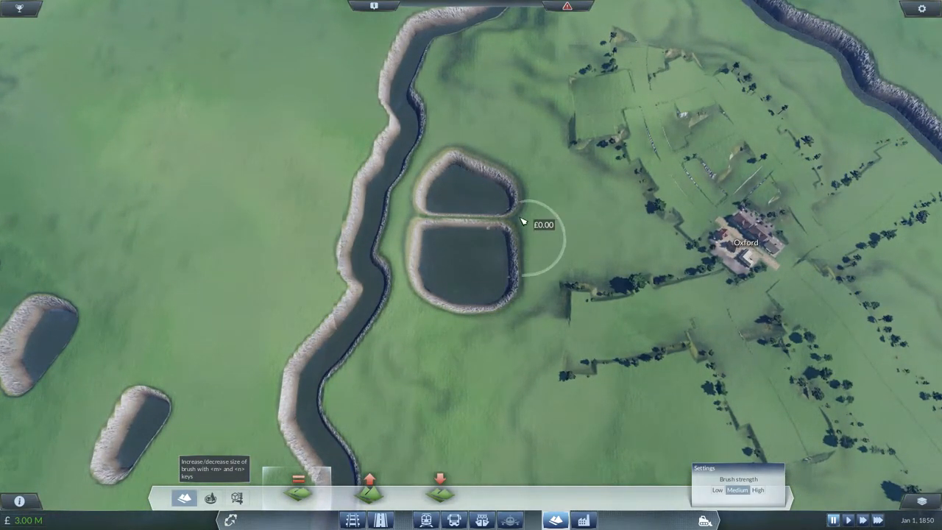
mouse_move(454, 263)
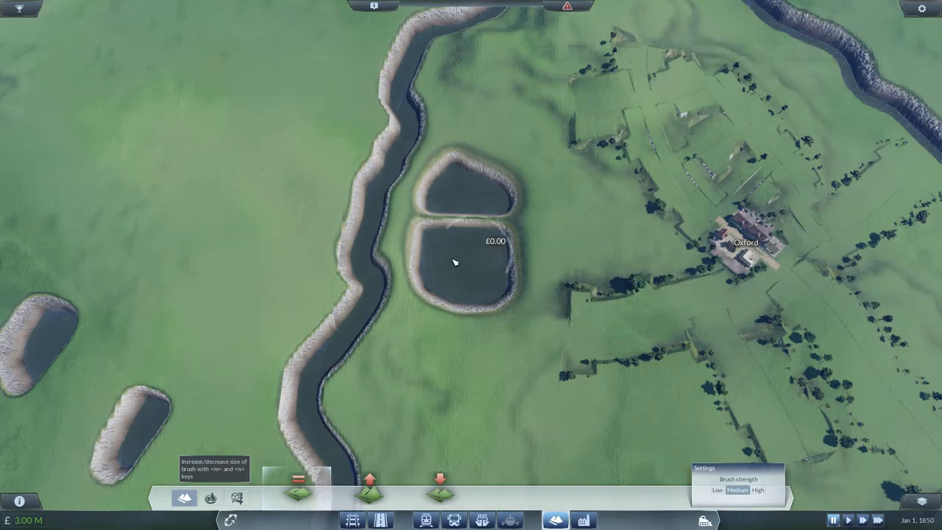
mouse_move(587, 270)
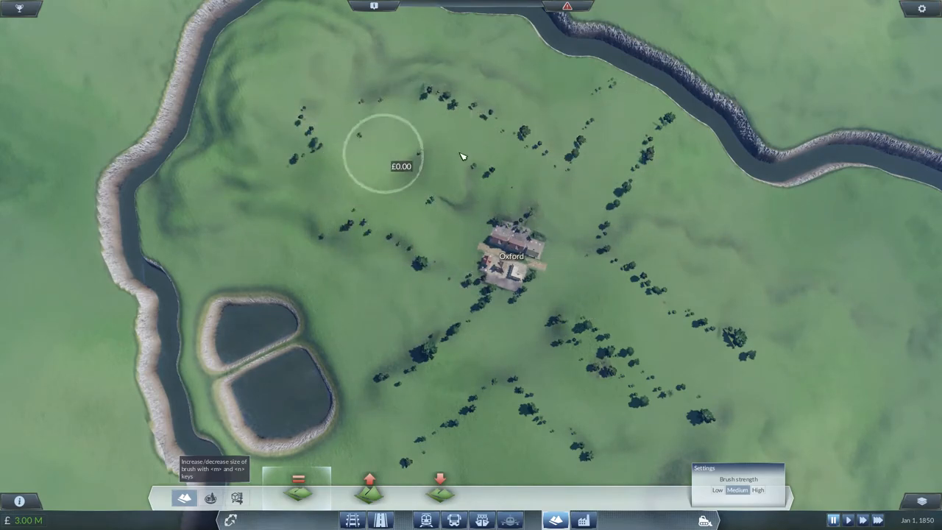
mouse_move(267, 324)
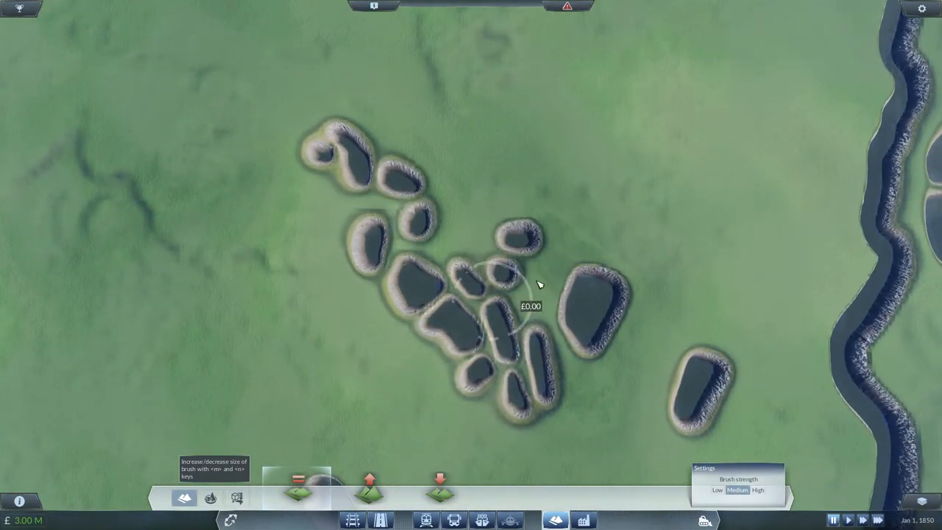
mouse_move(403, 252)
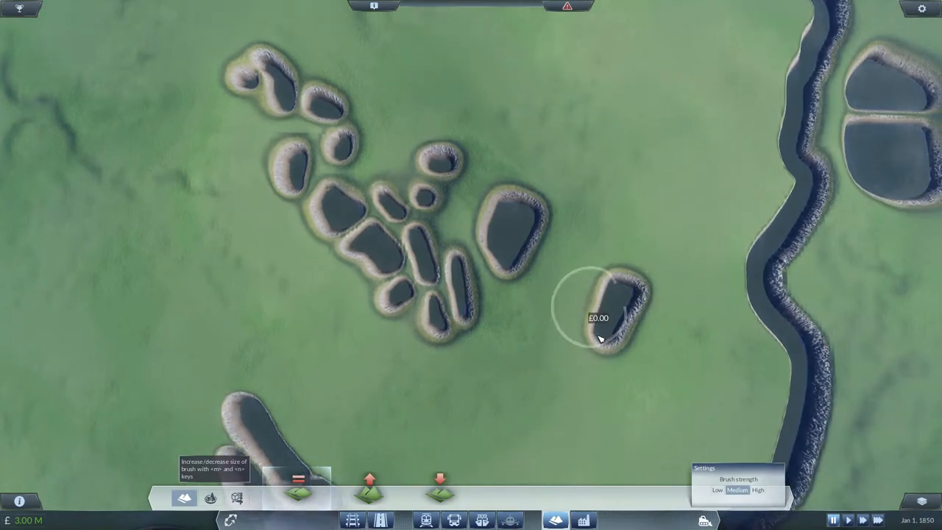
mouse_move(290, 187)
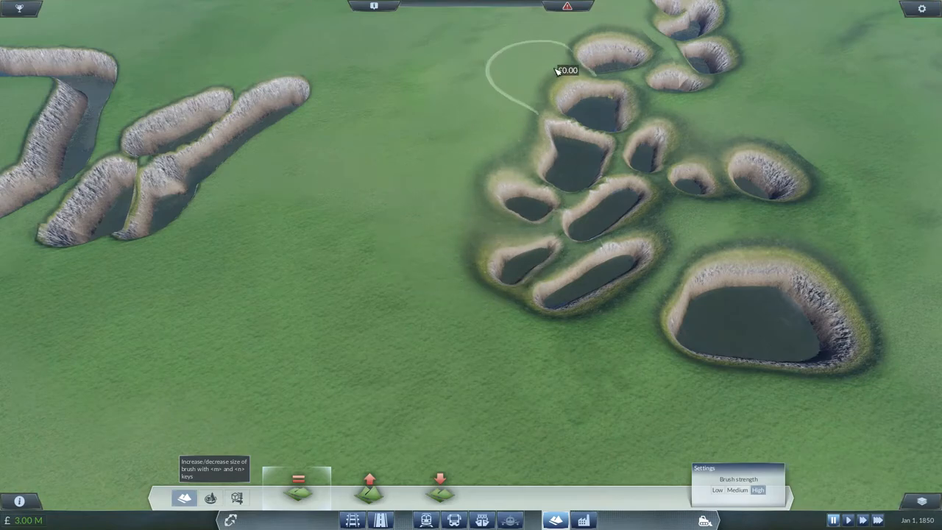
mouse_move(765, 272)
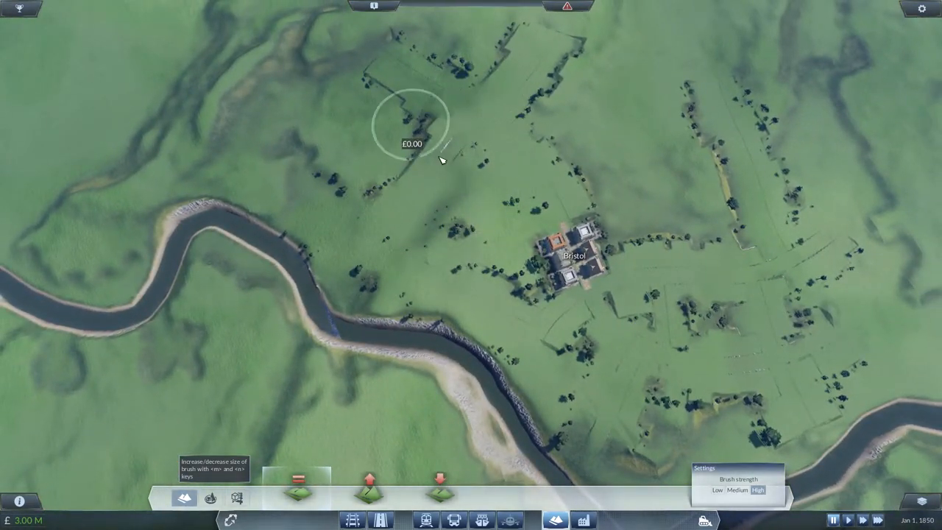
mouse_move(555, 78)
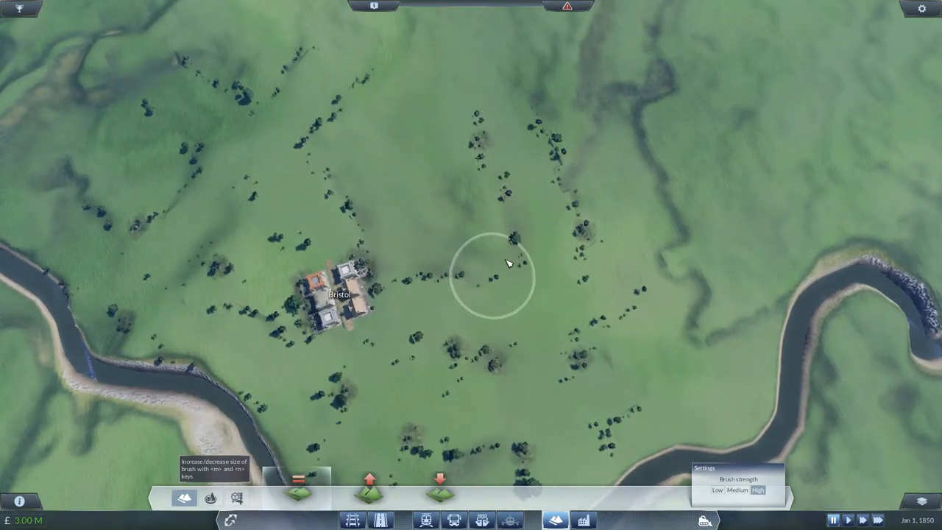
- Level the rough land surrounding Bristol with the High-strength smooth brush
scroll(down, 3)
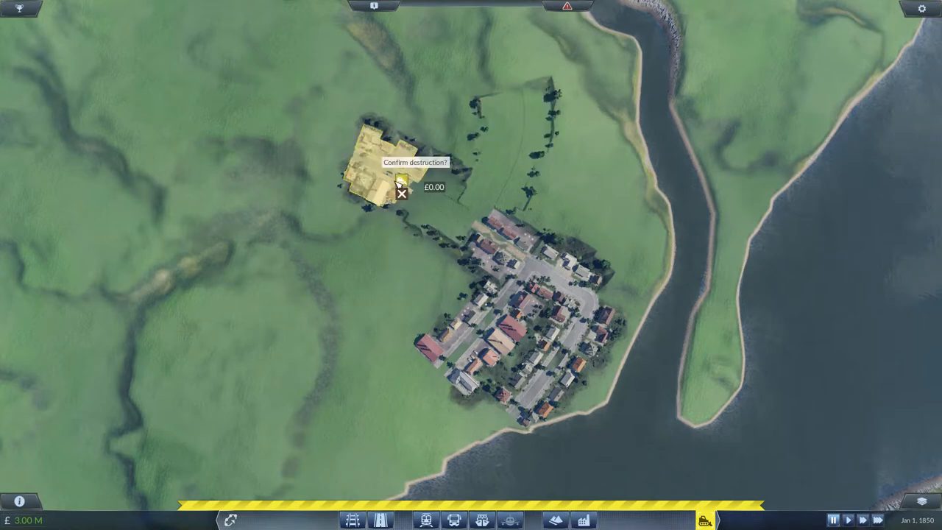
- Demolish Chepstow's outer building and Newport's southern, northeastern and western housing blocks
click(404, 194)
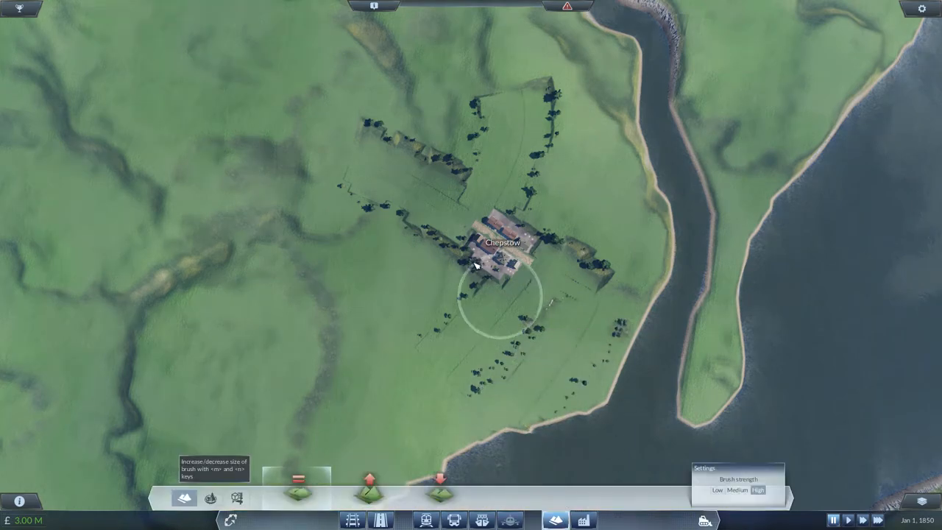
mouse_move(458, 390)
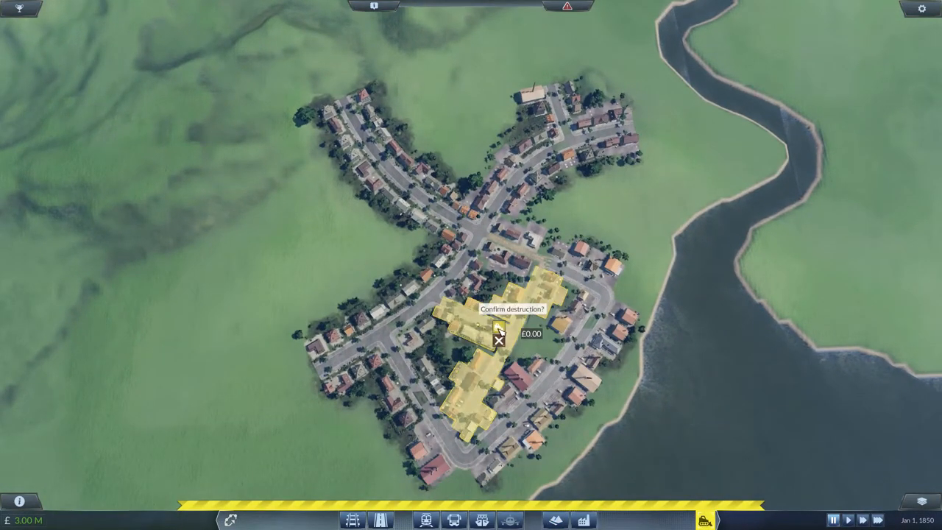
click(501, 340)
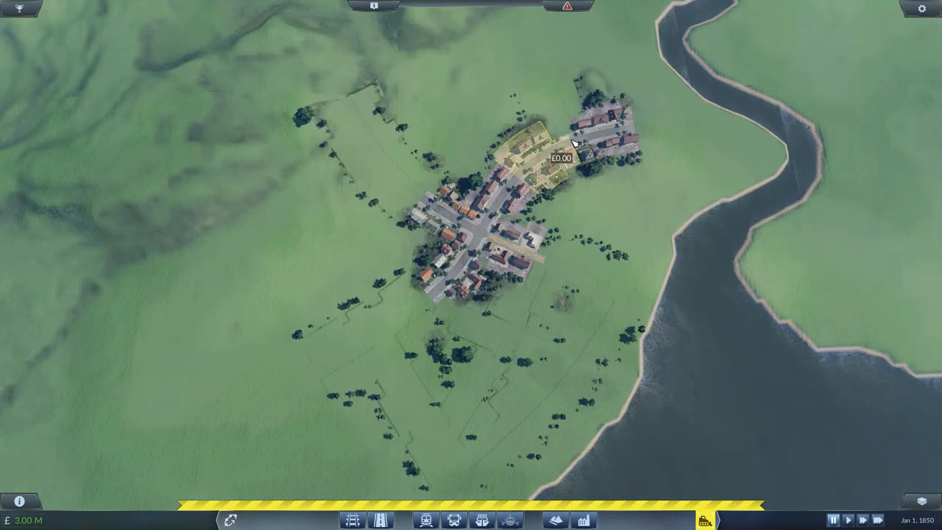
click(572, 142)
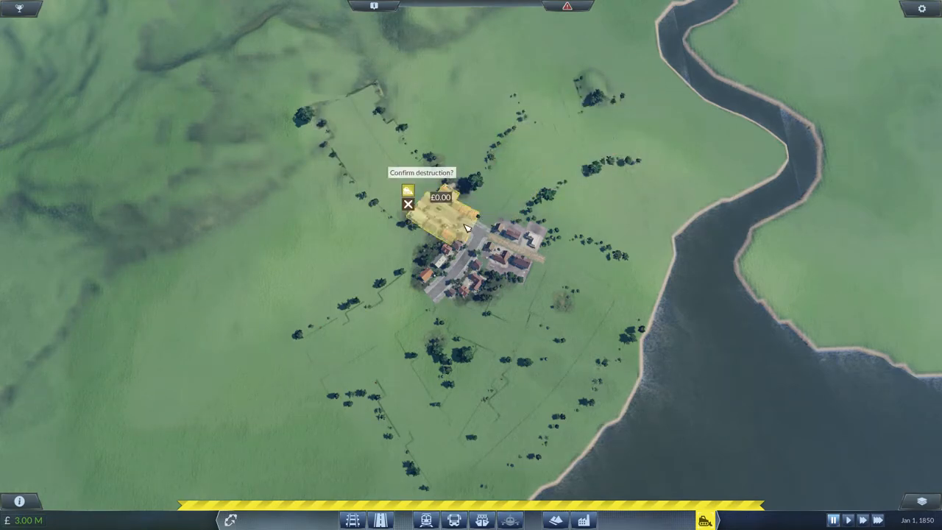
click(408, 189)
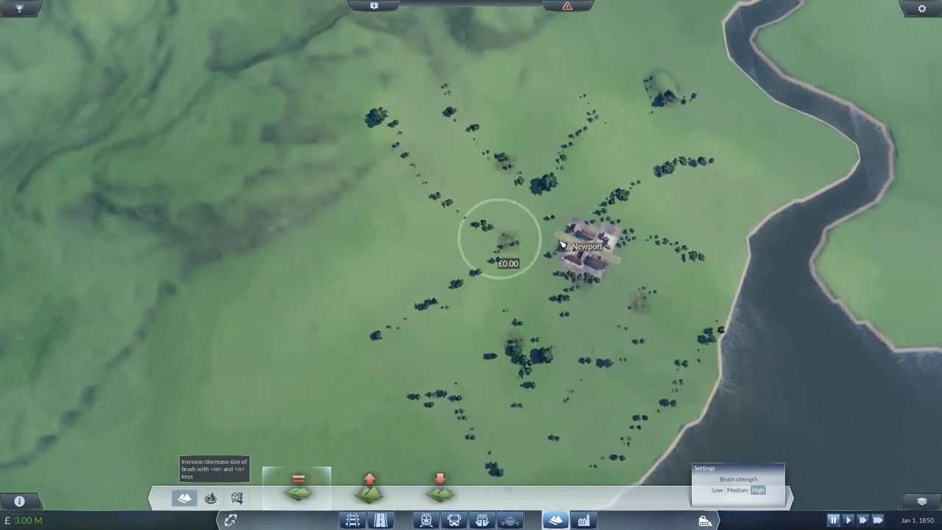
mouse_move(541, 396)
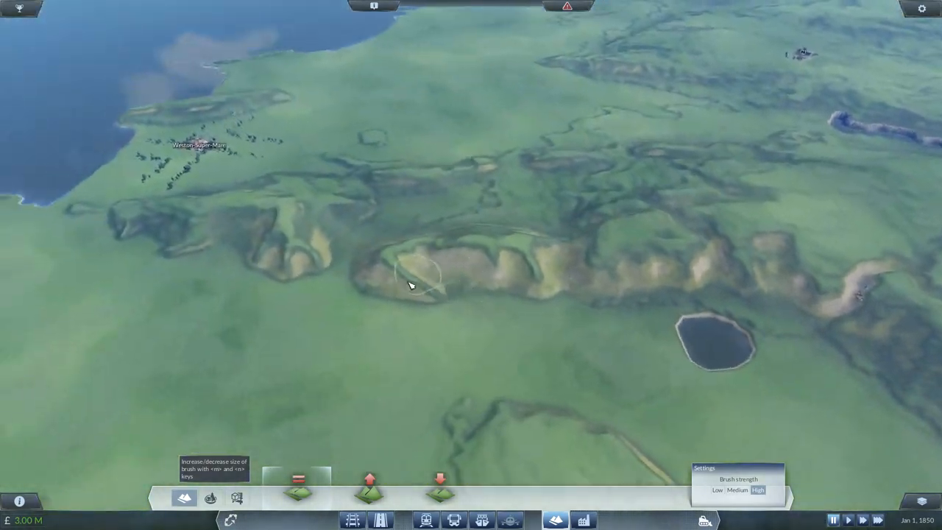
- Smooth the ridge south of Weston-super-Mare, then the land around Bridgwater and Taunton
drag(412, 285, 574, 405)
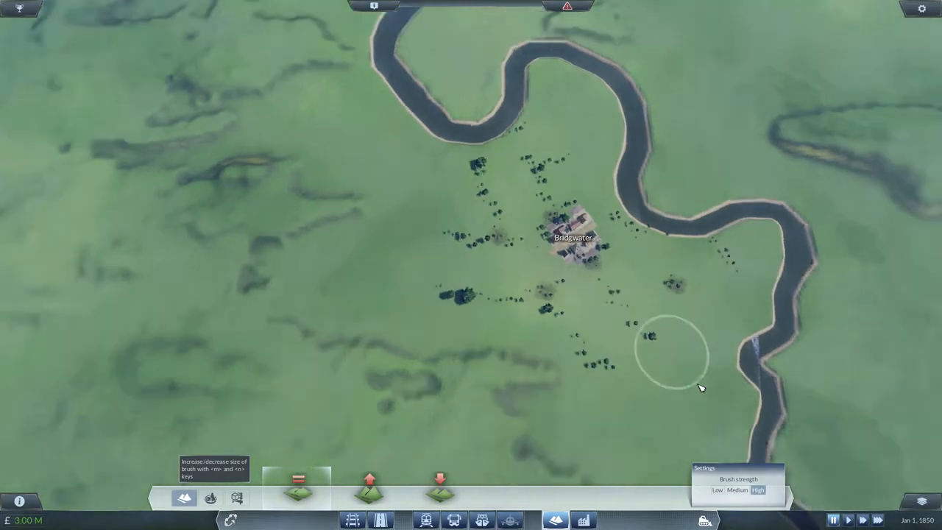
scroll(down, 3)
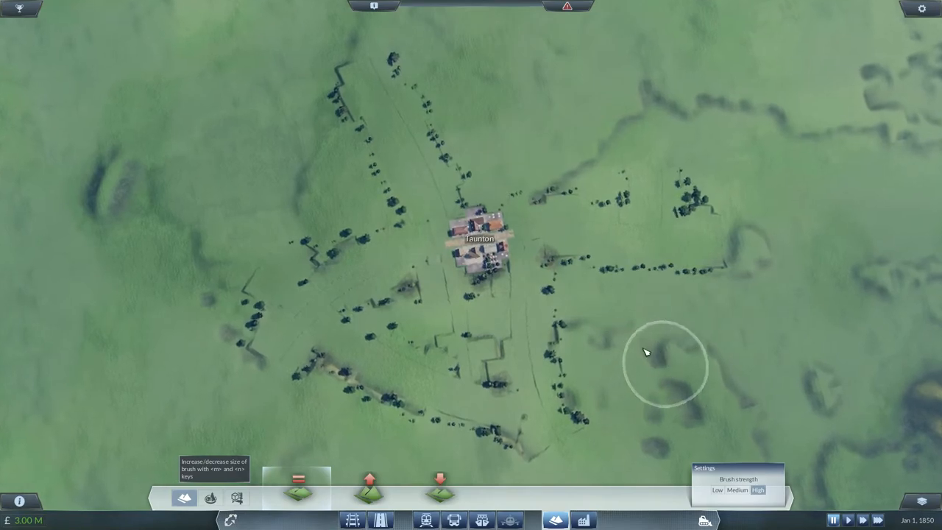
mouse_move(331, 318)
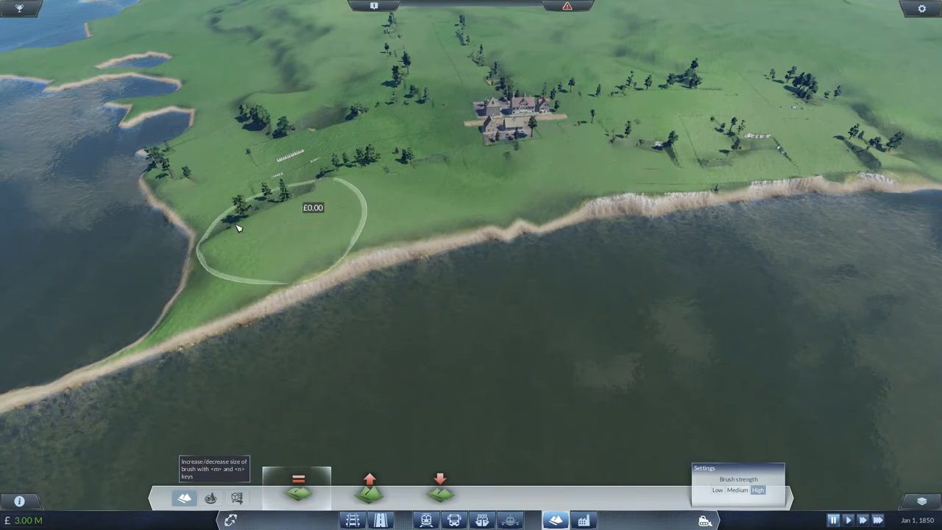
mouse_move(561, 143)
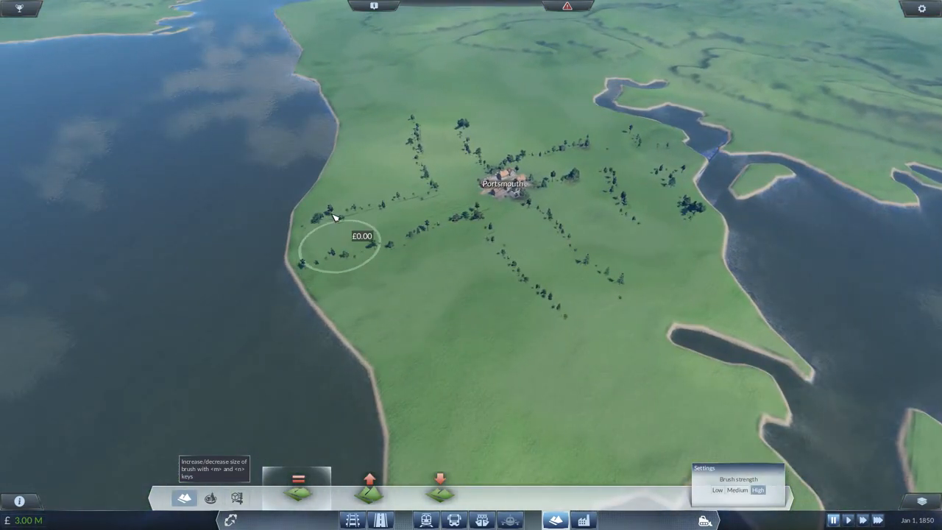
mouse_move(537, 248)
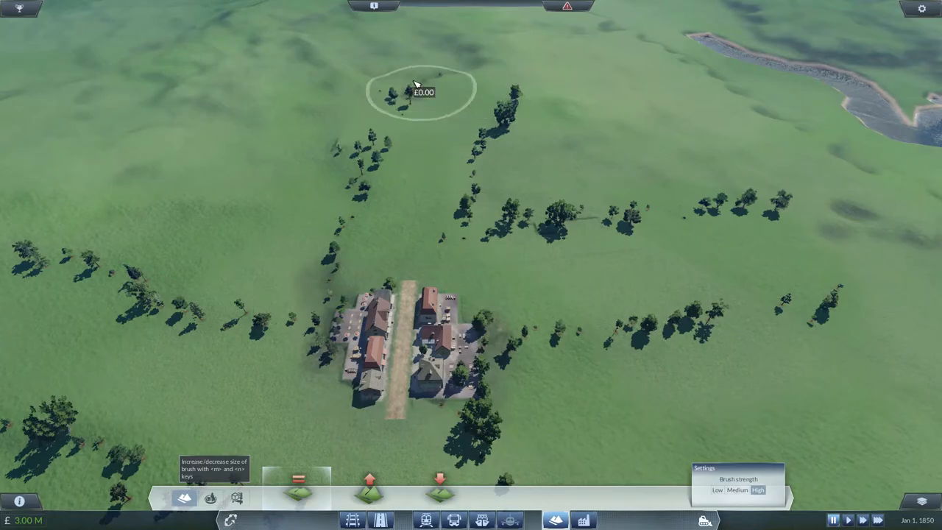
- Flatten the ground around Portsmouth, its coastline and the neighbouring small town
scroll(down, 3)
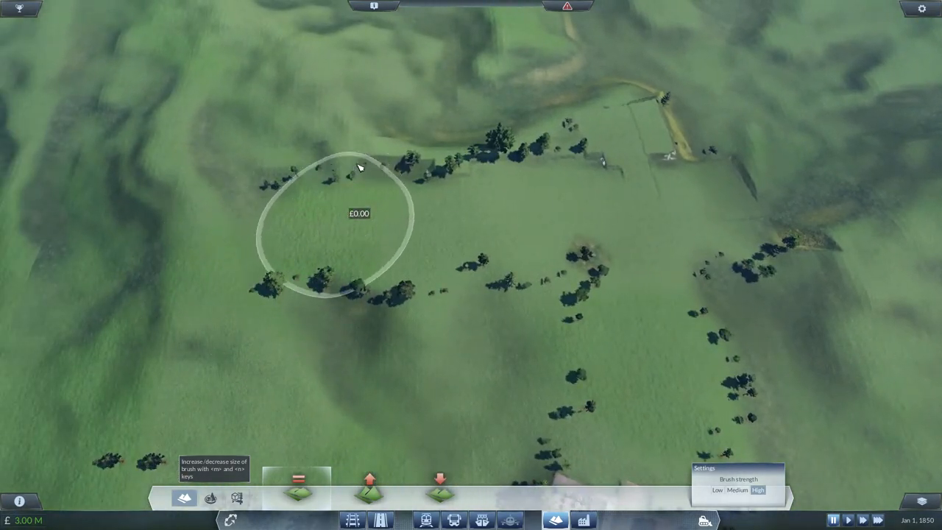
mouse_move(610, 149)
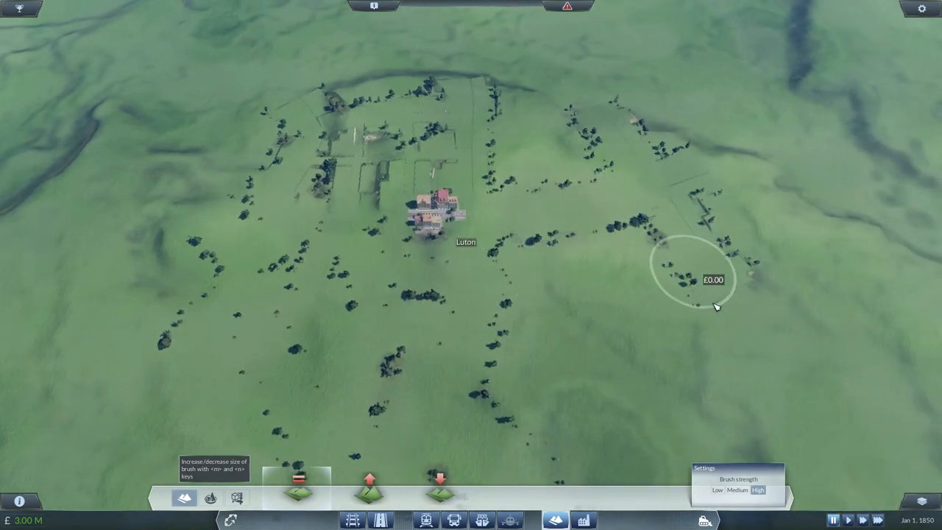
mouse_move(559, 140)
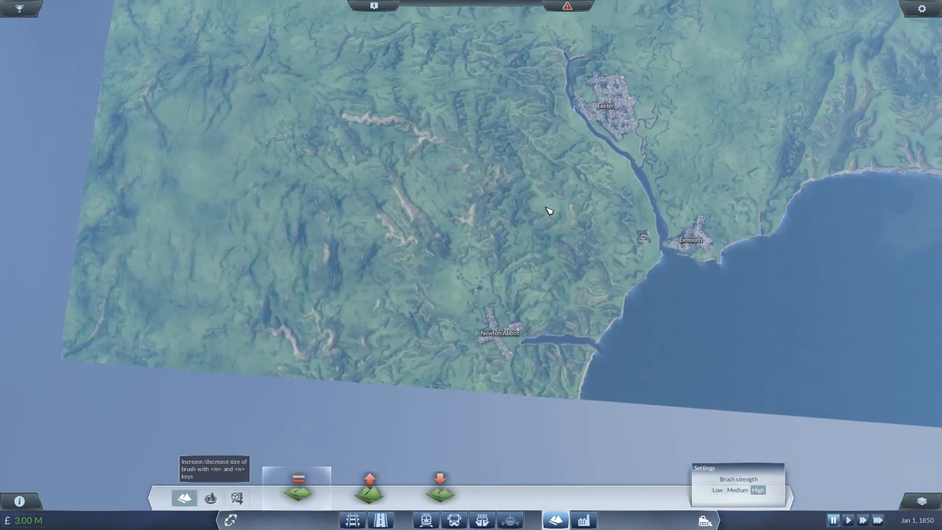
- Pan the overview west toward the hilly, untouched land around Barnstaple
drag(548, 211, 499, 306)
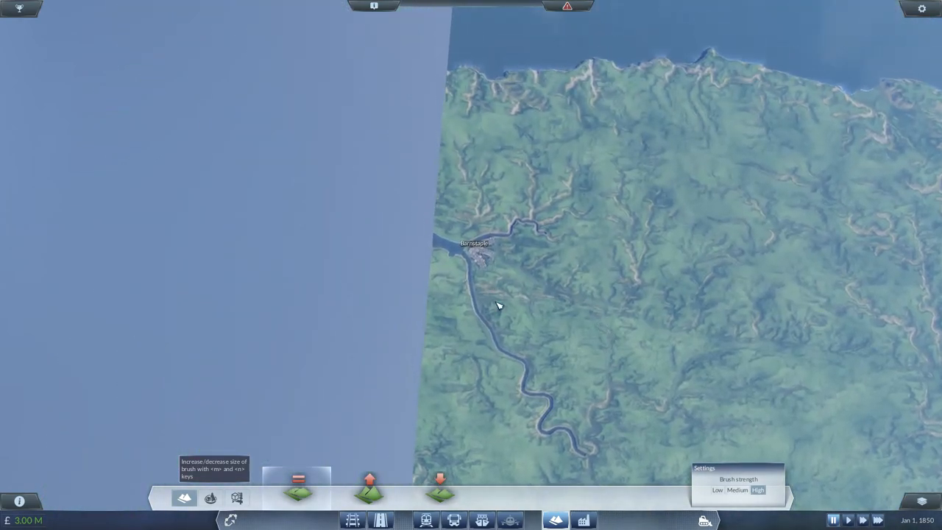